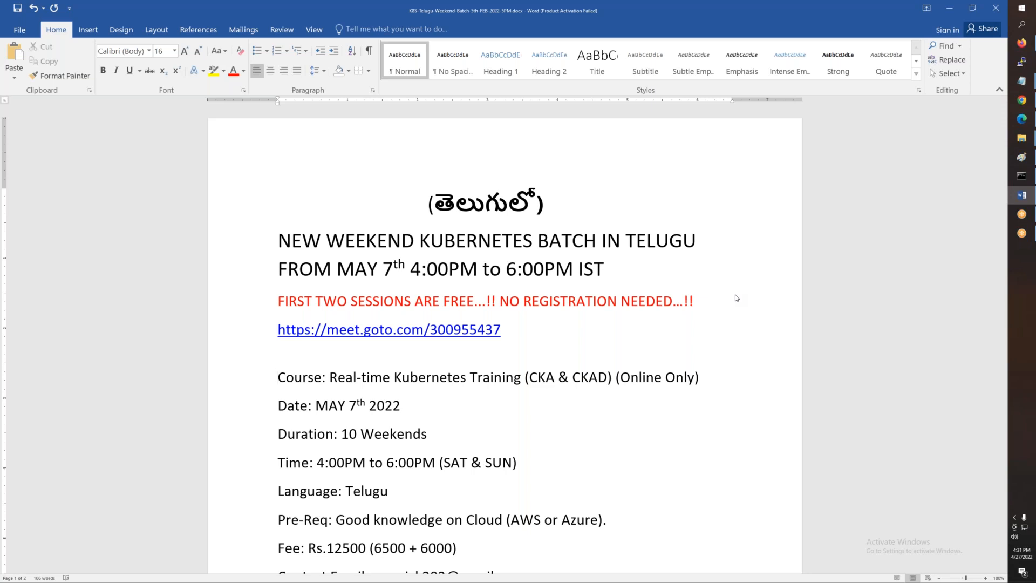
Review the announcement title and highlight the weekend batch start date
{"action": "left_click", "coordinate": [279, 376]}
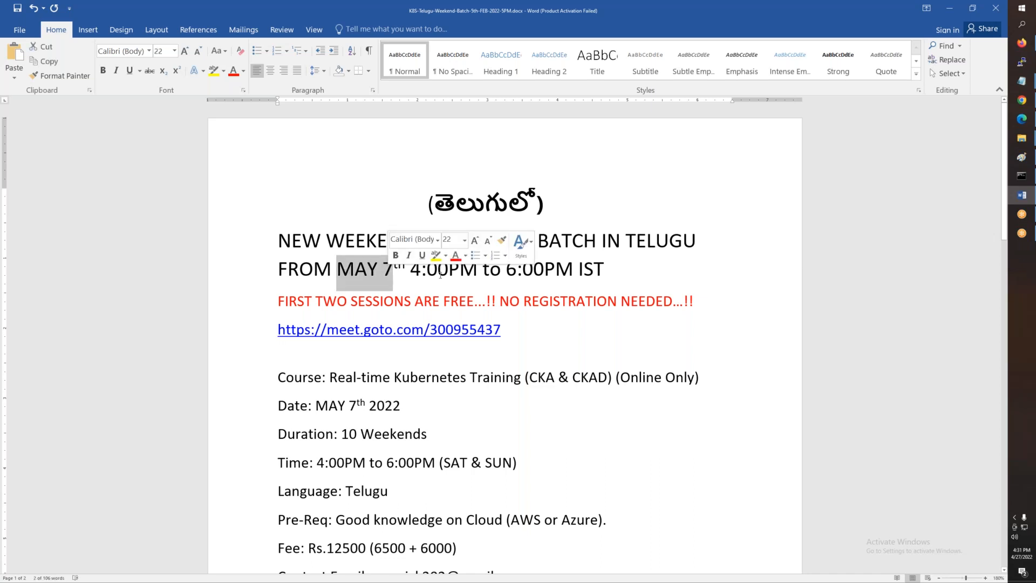
{"action": "left_click", "coordinate": [439, 268]}
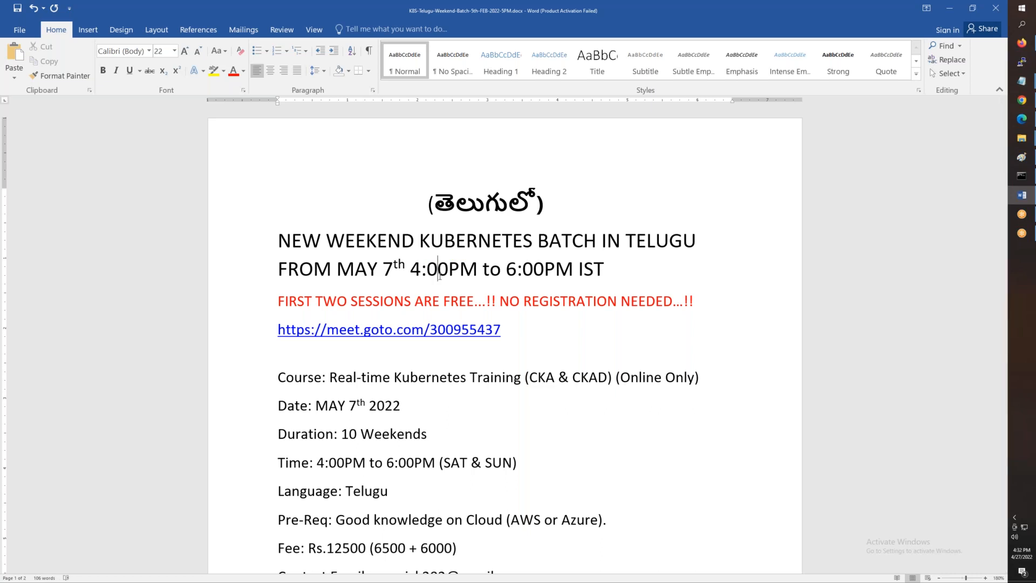
{"action": "left_click", "coordinate": [533, 377]}
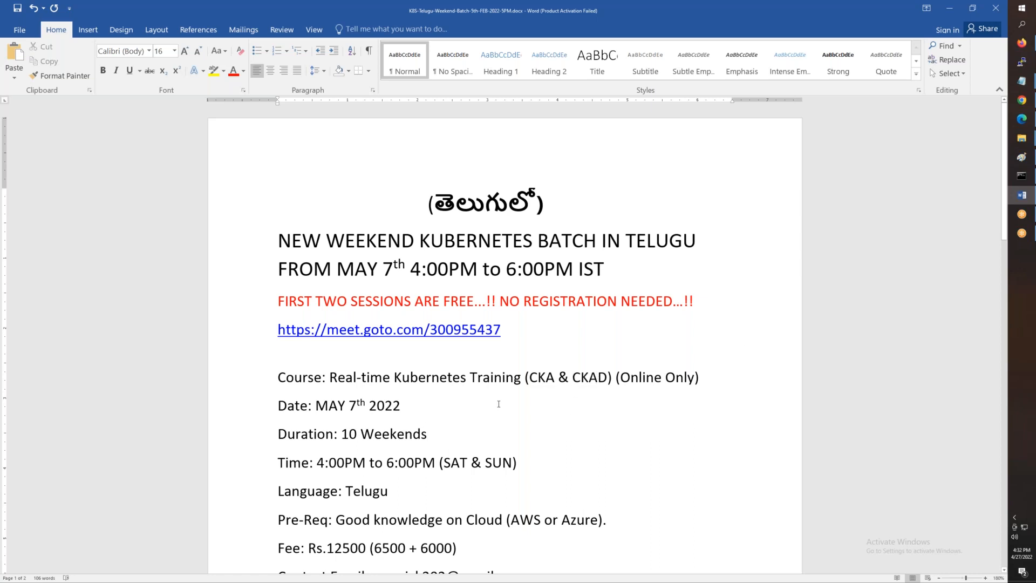
{"action": "left_click", "coordinate": [427, 434]}
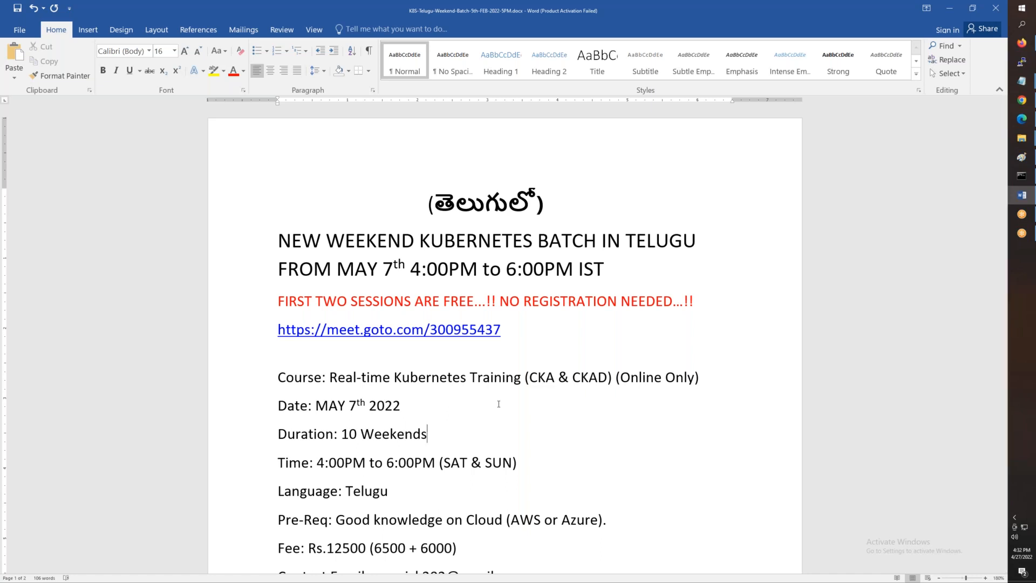
{"action": "mouse_move", "coordinate": [517, 438]}
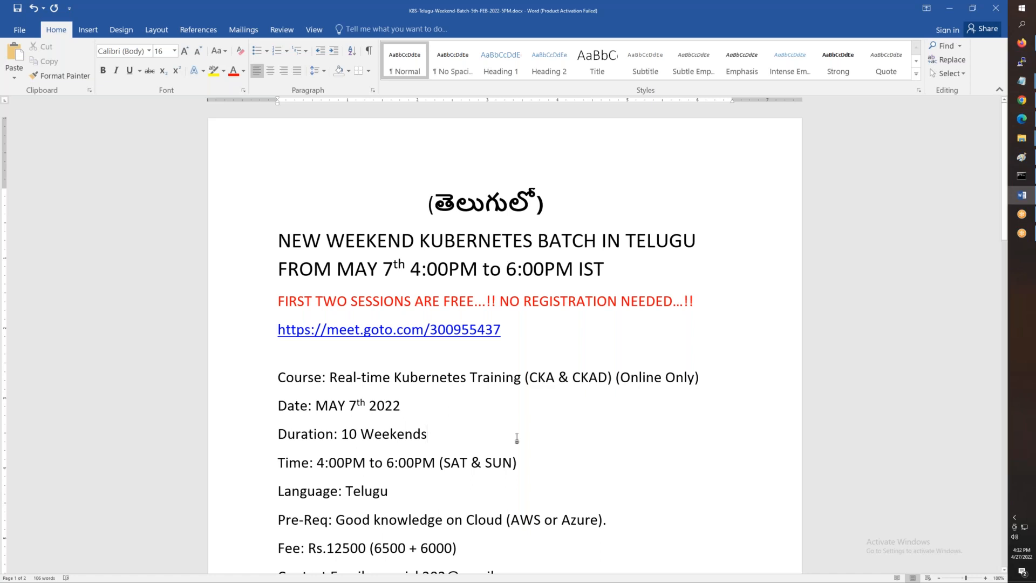
{"action": "scroll", "scroll_direction": "up", "scroll_amount": 3}
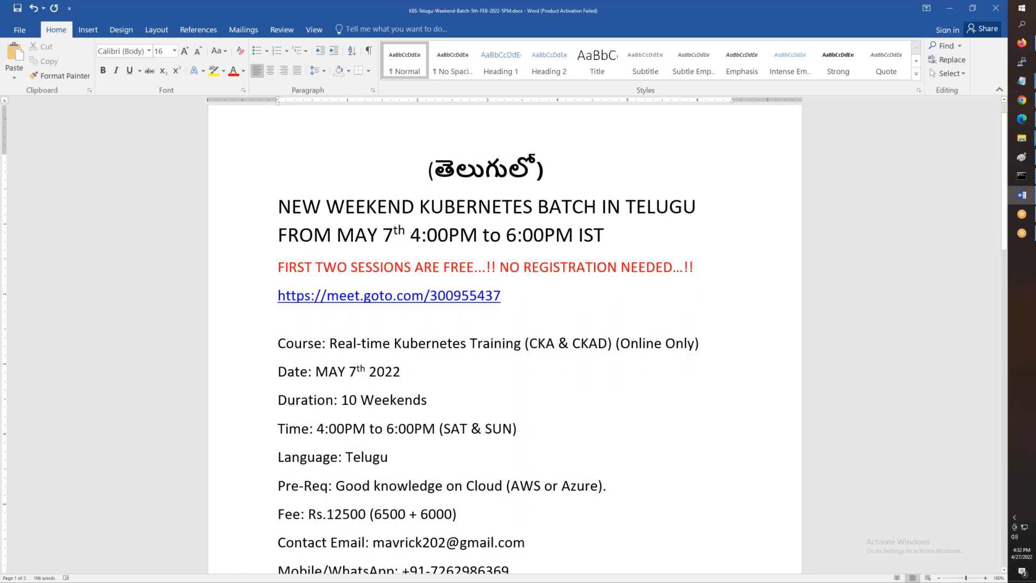
{"action": "scroll", "scroll_direction": "down", "scroll_amount": 3}
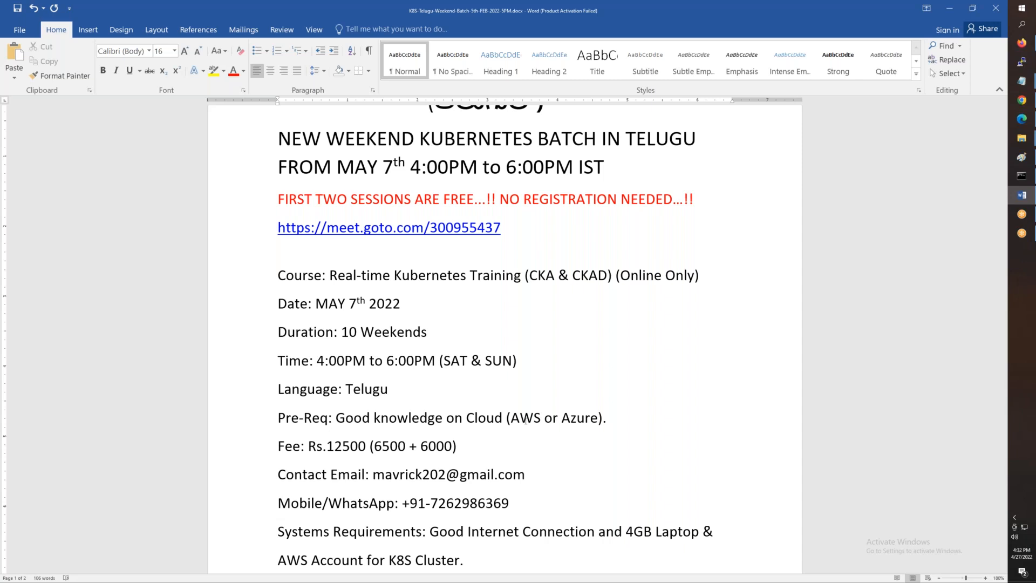
Move down to the contact details and highlight the contact email's domain
{"action": "left_click", "coordinate": [428, 331]}
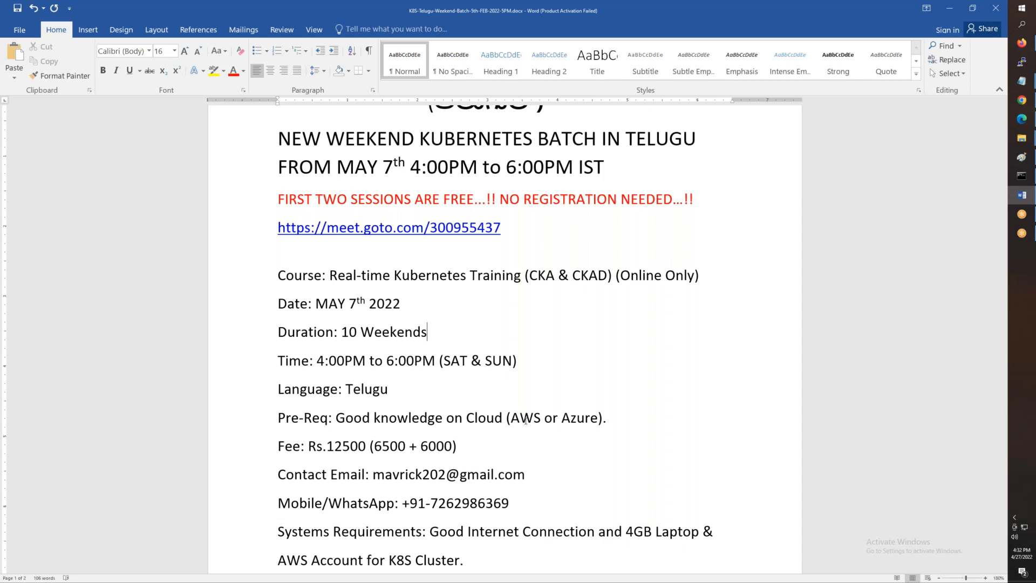
{"action": "scroll", "scroll_direction": "down", "scroll_amount": 3}
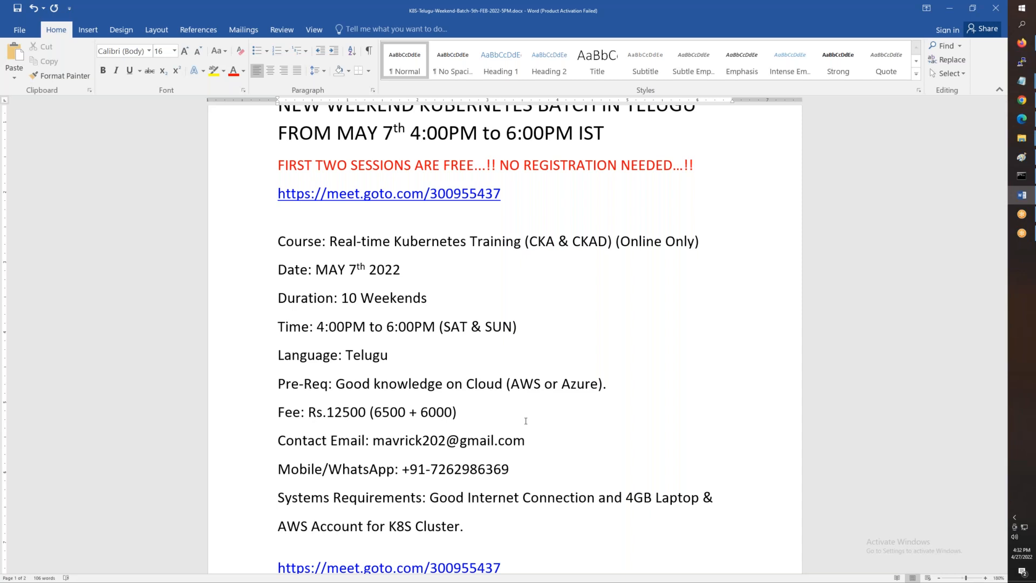
{"action": "scroll", "scroll_direction": "down", "scroll_amount": 3}
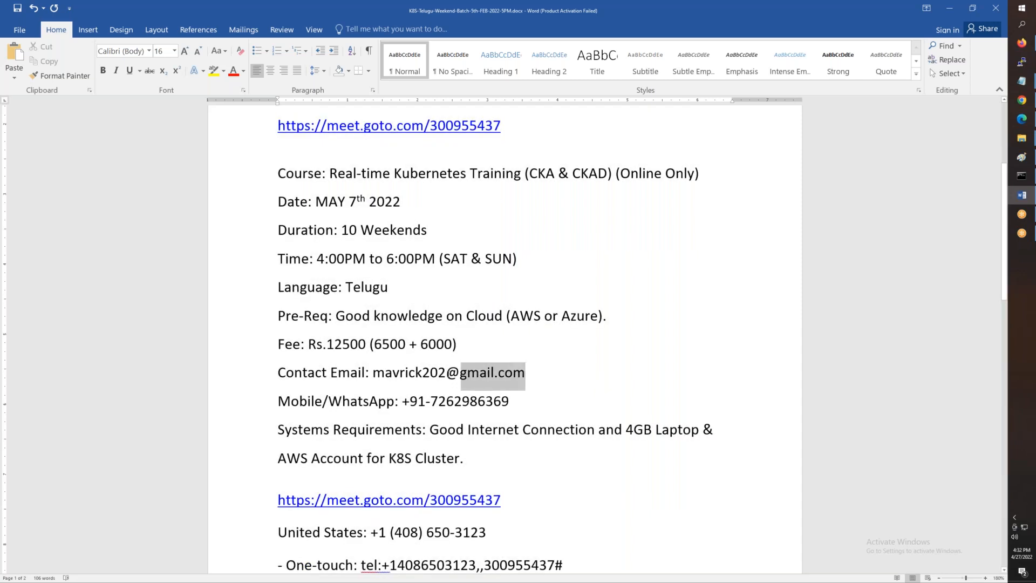
{"action": "double_click", "coordinate": [458, 401]}
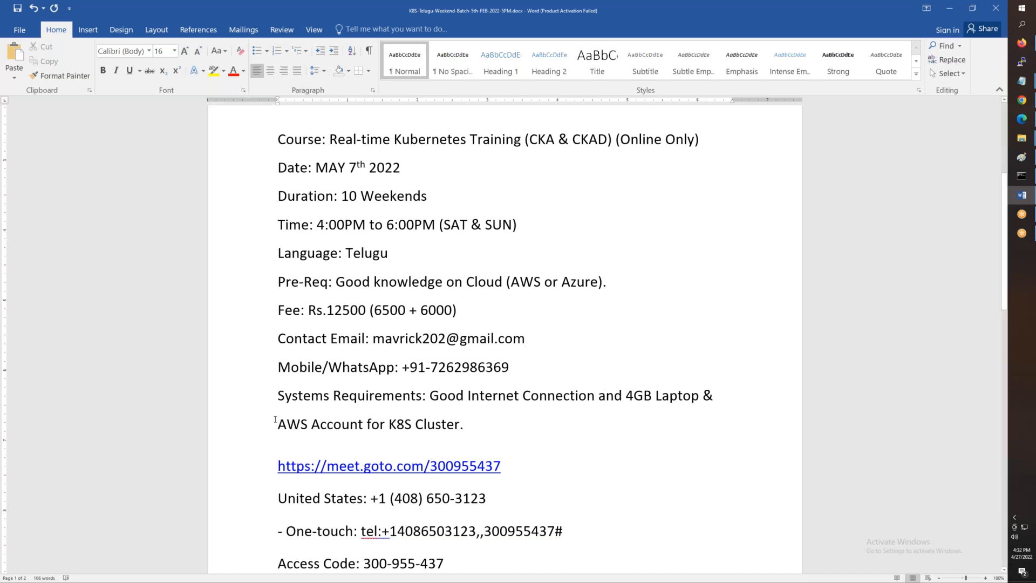
{"action": "left_click", "coordinate": [465, 423]}
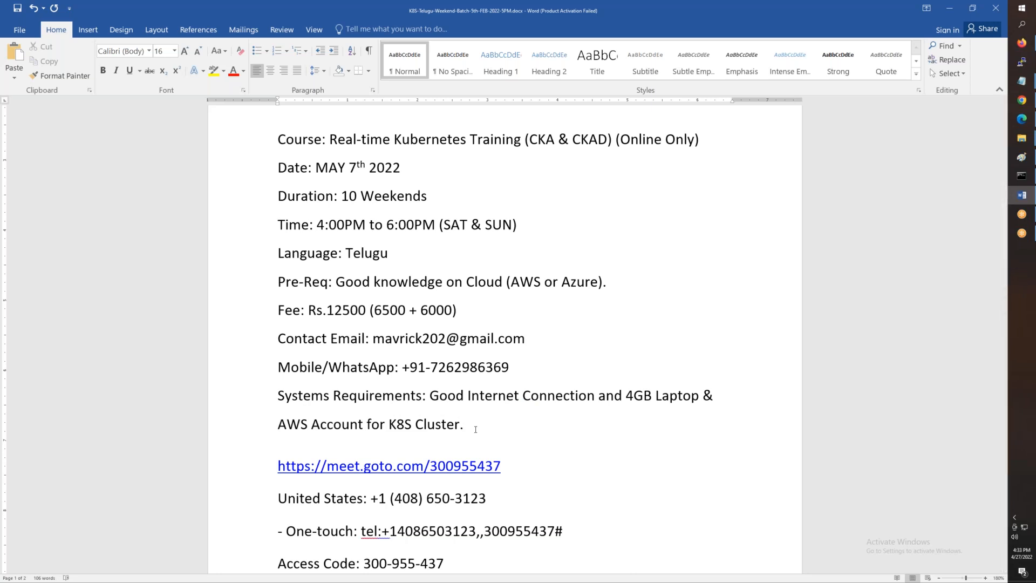
{"action": "left_click", "coordinate": [464, 423]}
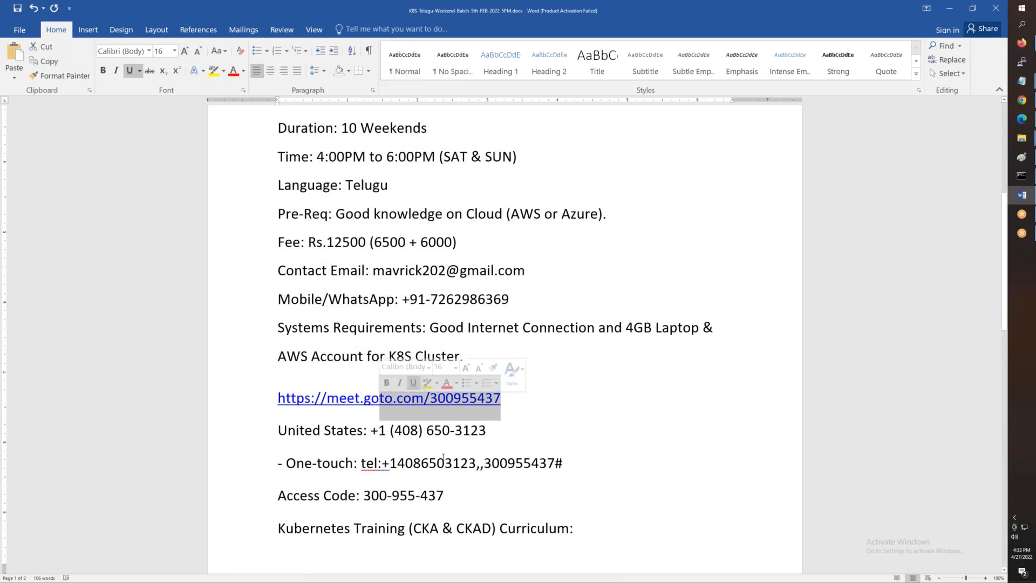
Scroll through the remainder of the weekend-batch announcement document
{"action": "scroll", "scroll_direction": "down", "scroll_amount": 3}
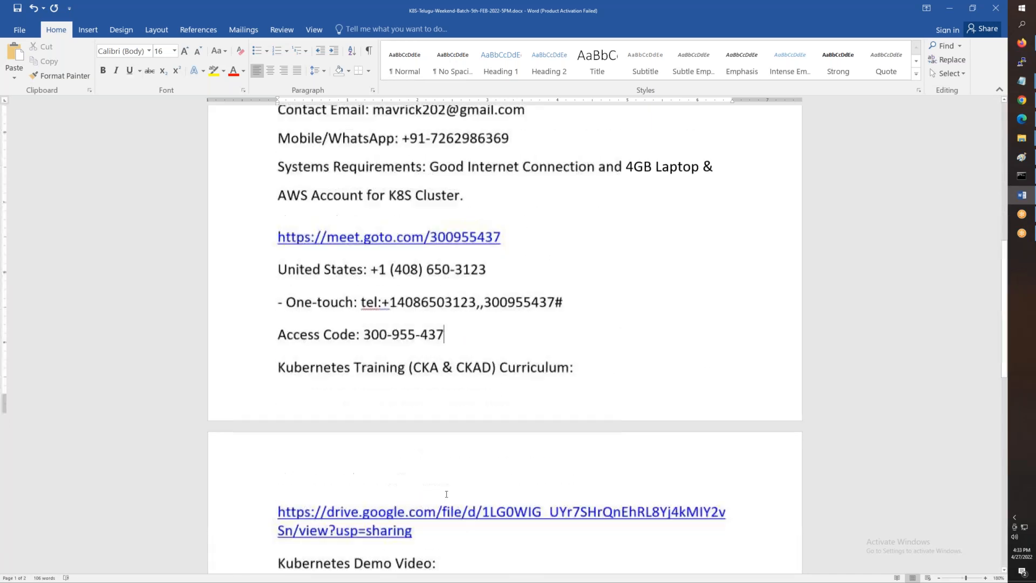
{"action": "scroll", "scroll_direction": "down", "scroll_amount": 3}
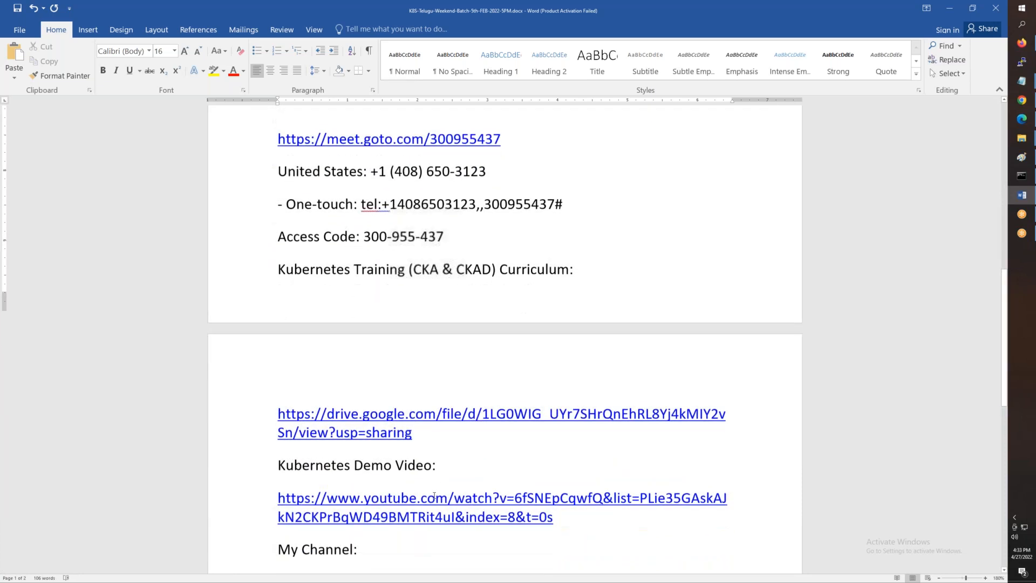
{"action": "scroll", "scroll_direction": "down", "scroll_amount": 3}
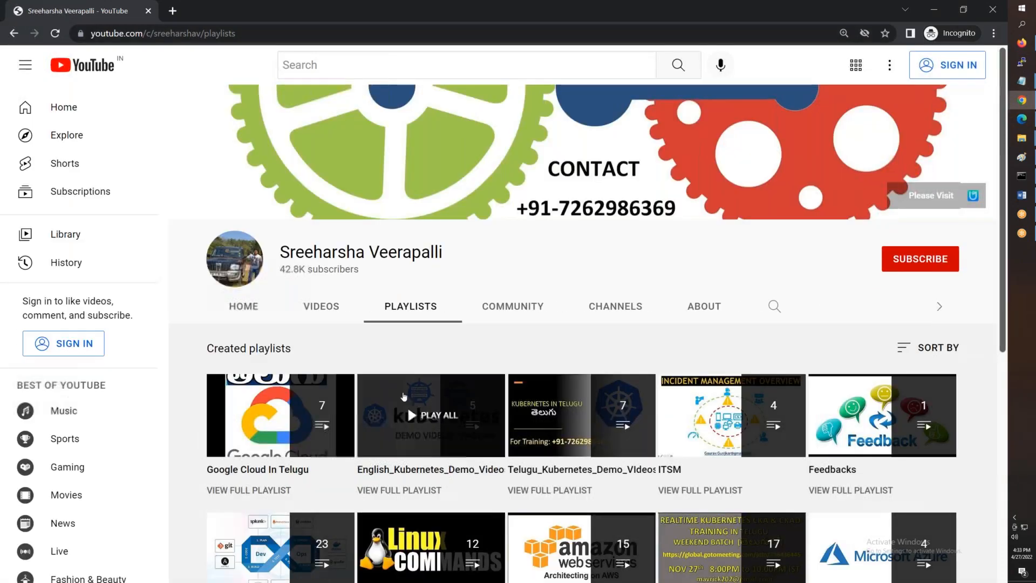
{"action": "scroll", "scroll_direction": "down", "scroll_amount": 3}
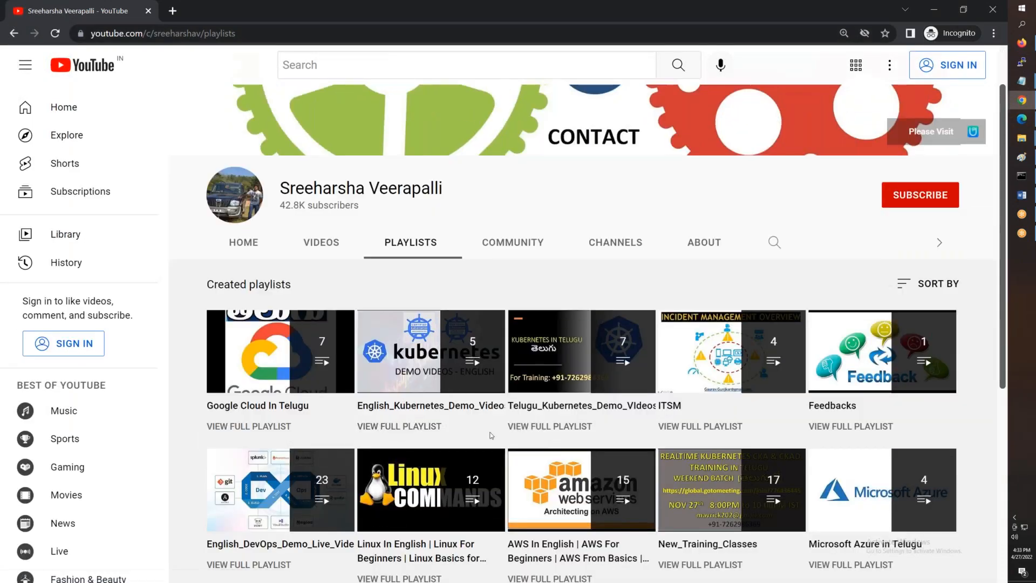
{"action": "scroll", "scroll_direction": "down", "scroll_amount": 3}
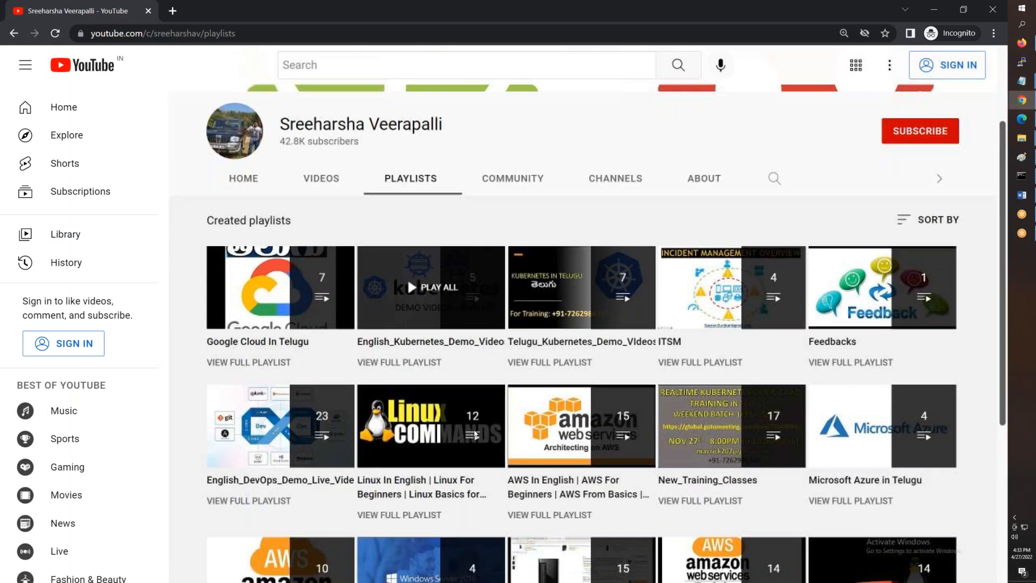
{"action": "scroll", "scroll_direction": "down", "scroll_amount": 3}
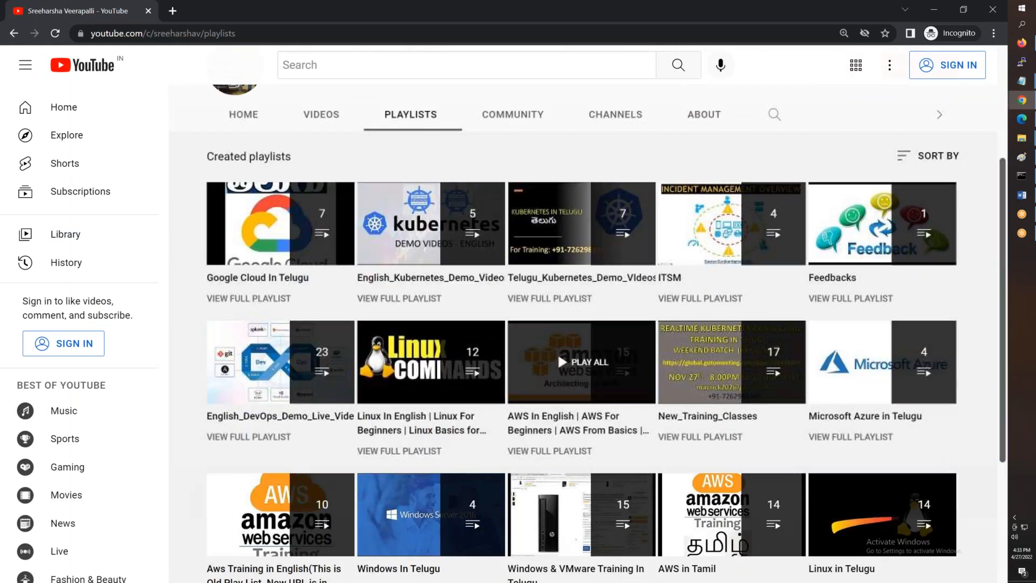
{"action": "scroll", "scroll_direction": "up", "scroll_amount": 3}
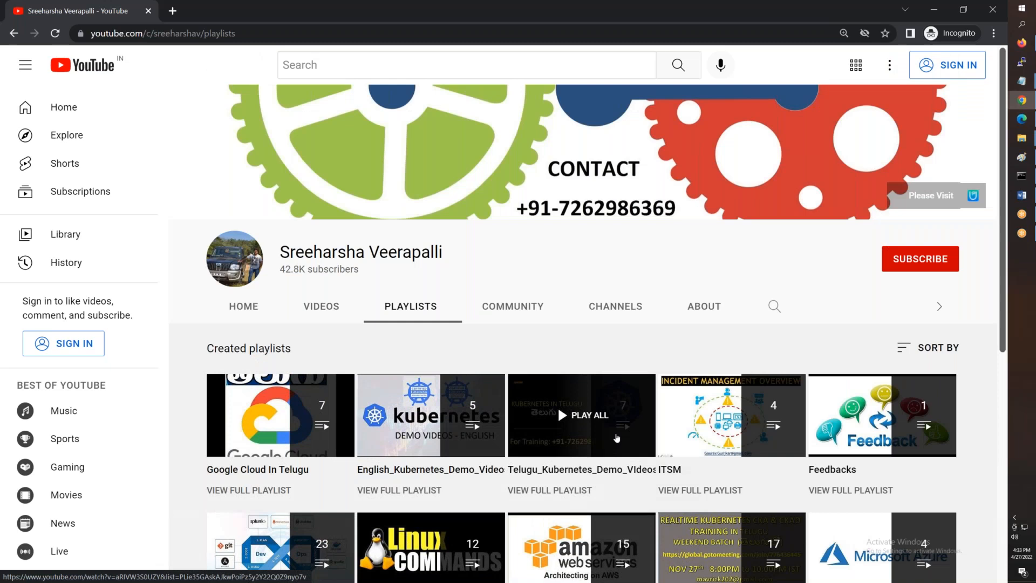
Open the KOPS install video in a new tab and return to the channel tab
{"action": "left_click", "coordinate": [1019, 195]}
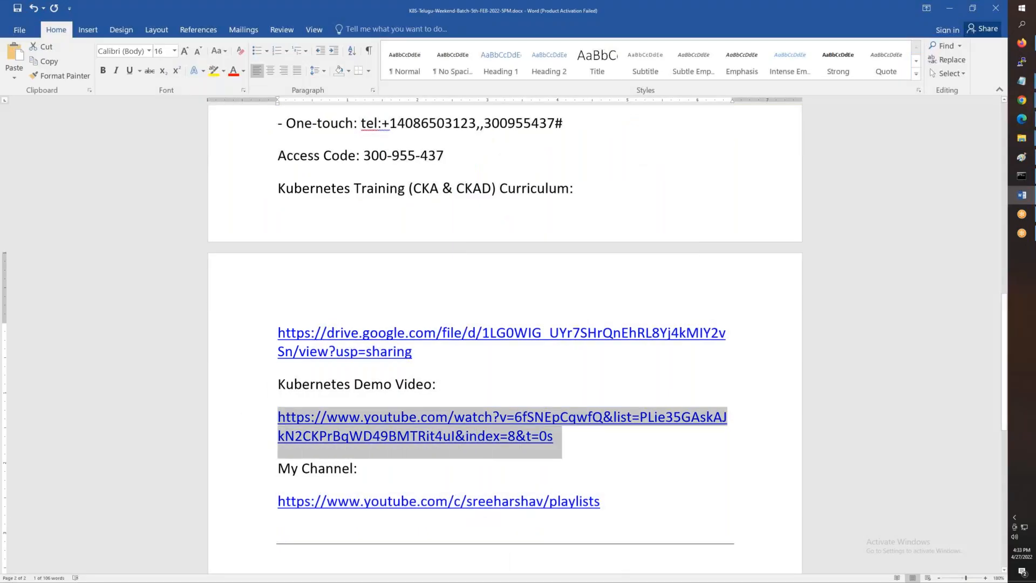
{"action": "left_click", "coordinate": [438, 499]}
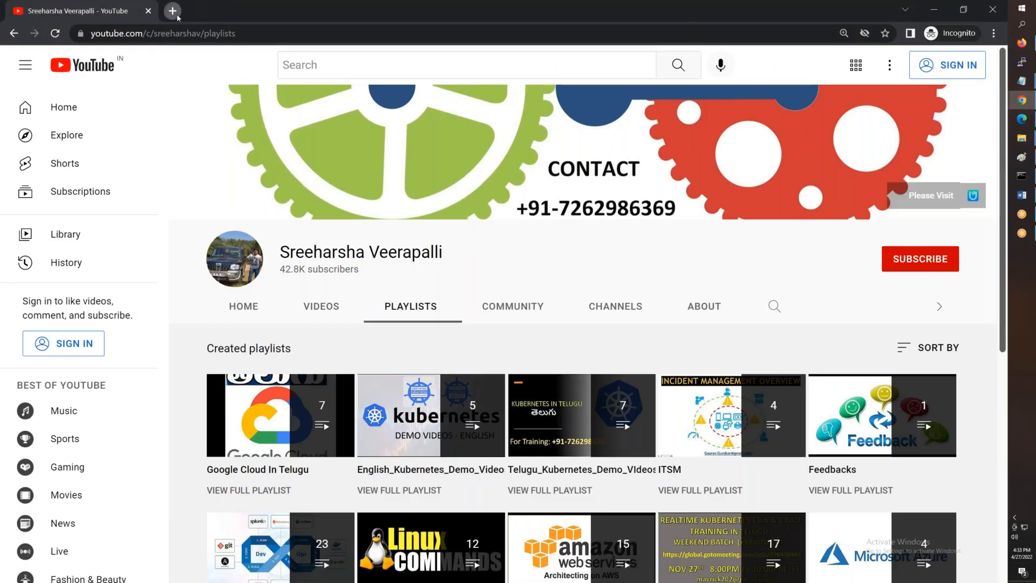
{"action": "left_click", "coordinate": [172, 11]}
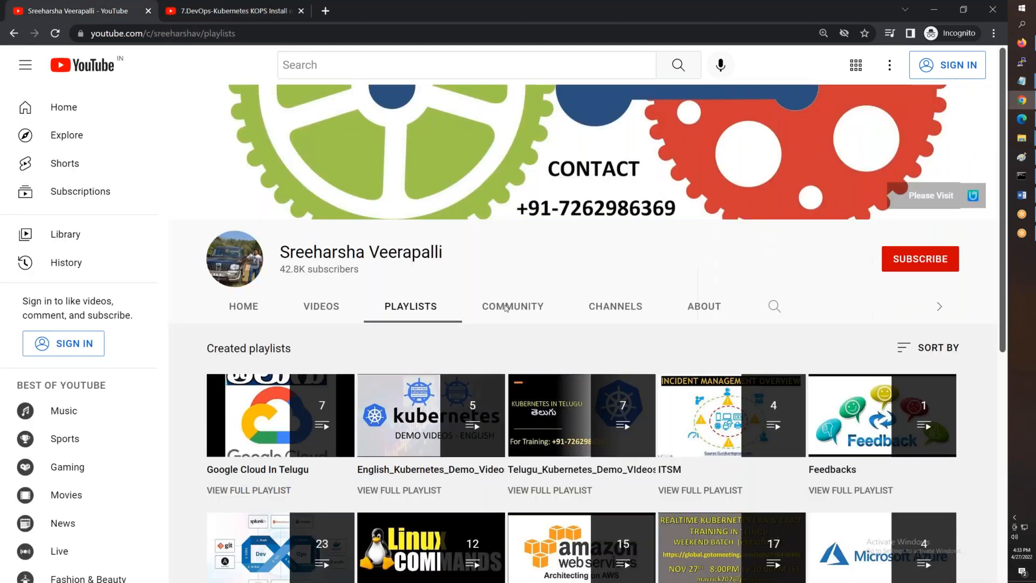
Scroll the channel's Playlists and open the Telugu_Kubernetes_Demo_VIdeos playlist
{"action": "scroll", "scroll_direction": "down", "scroll_amount": 3}
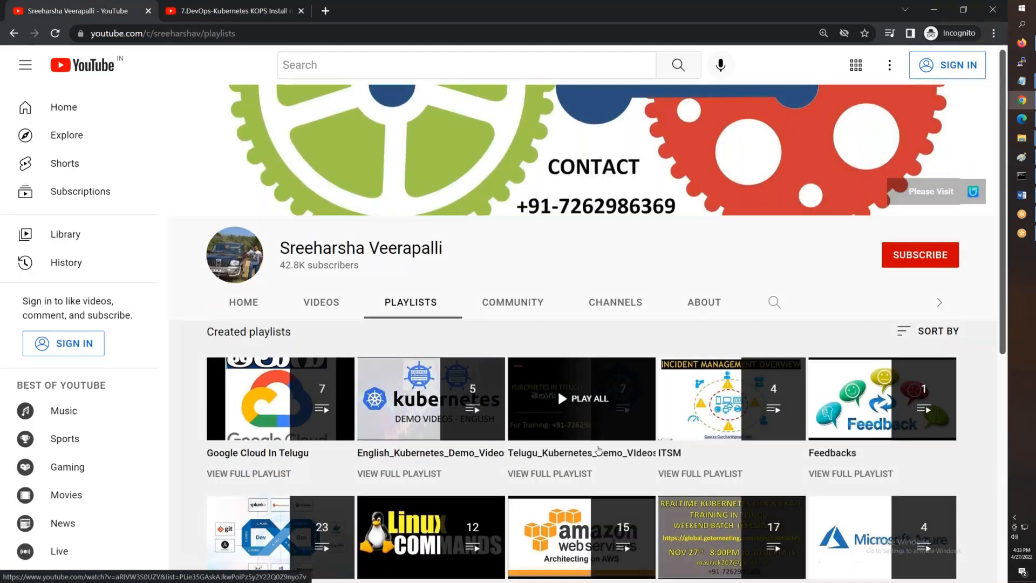
{"action": "scroll", "scroll_direction": "down", "scroll_amount": 3}
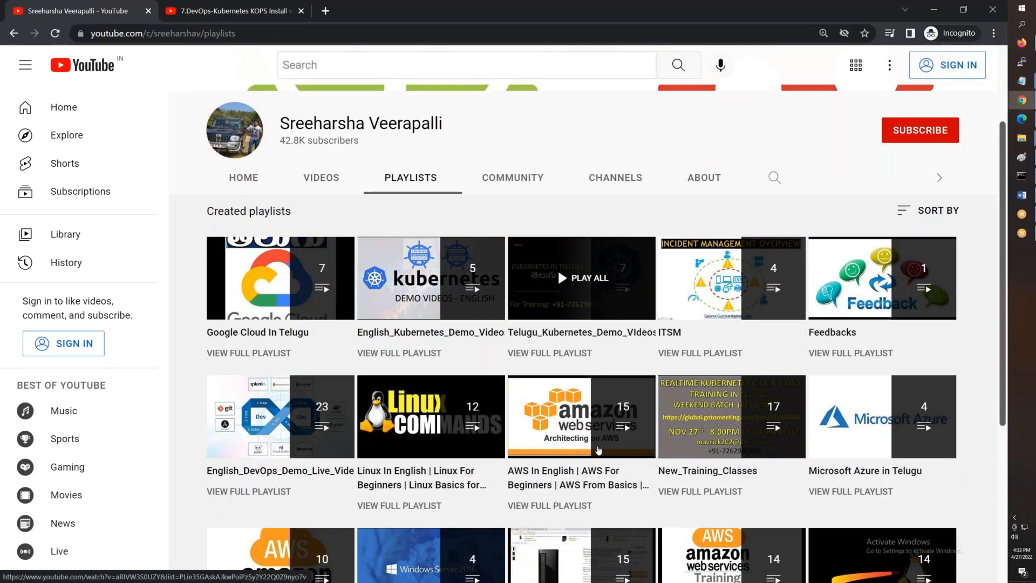
{"action": "scroll", "scroll_direction": "down", "scroll_amount": 3}
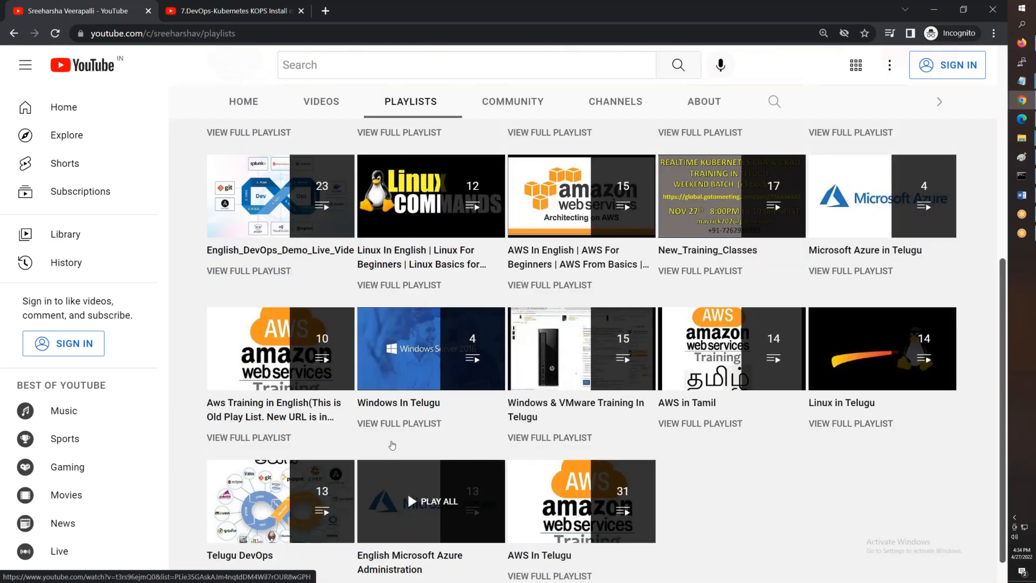
{"action": "scroll", "scroll_direction": "up", "scroll_amount": 3}
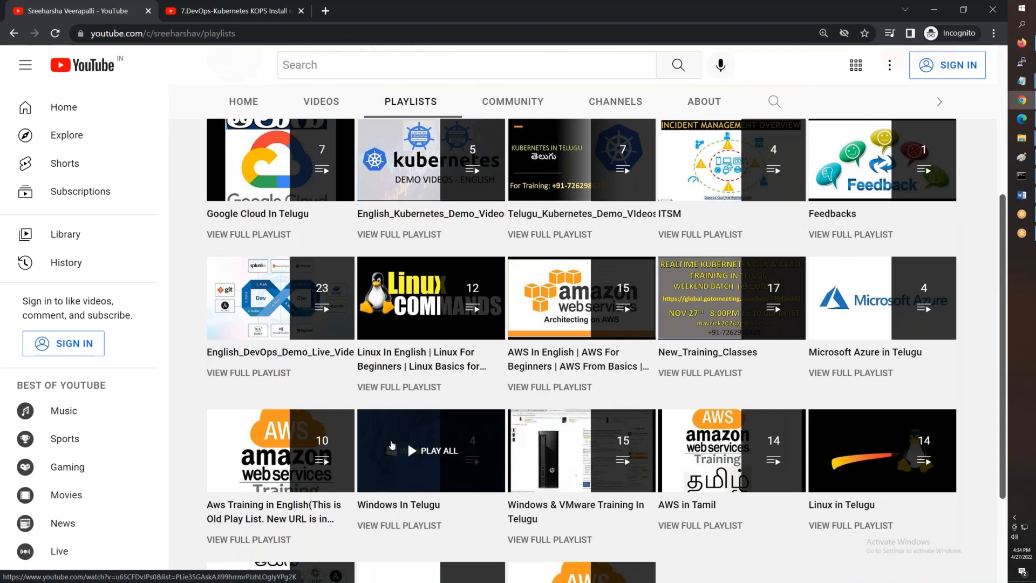
{"action": "left_click", "coordinate": [580, 160]}
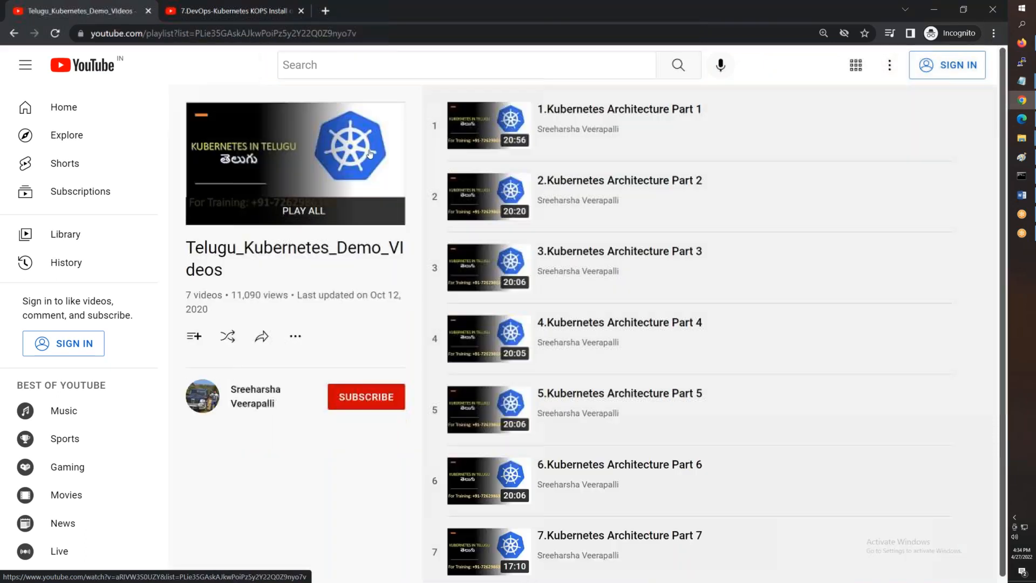
{"action": "left_click", "coordinate": [218, 34]}
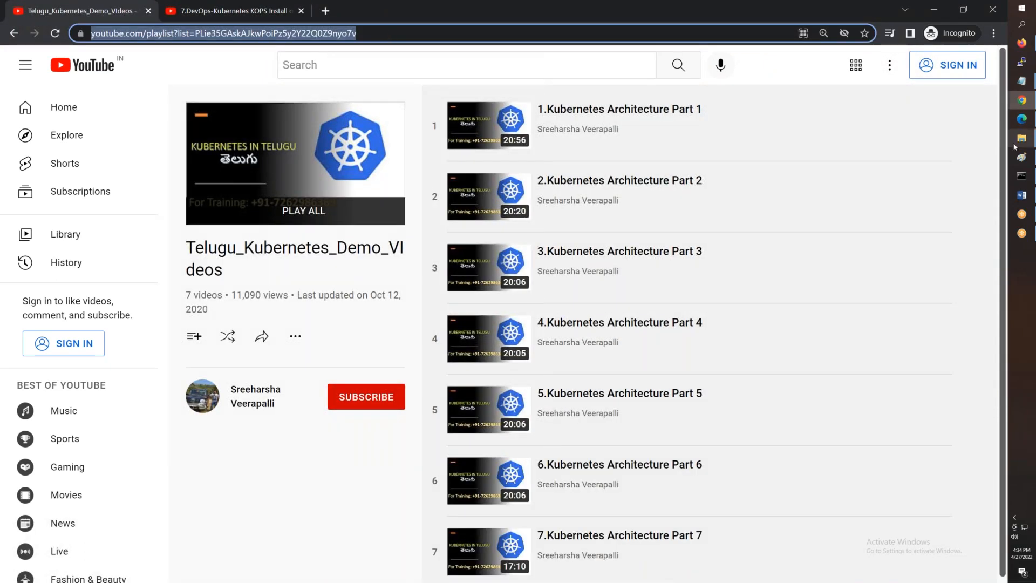
{"action": "left_click", "coordinate": [1022, 195]}
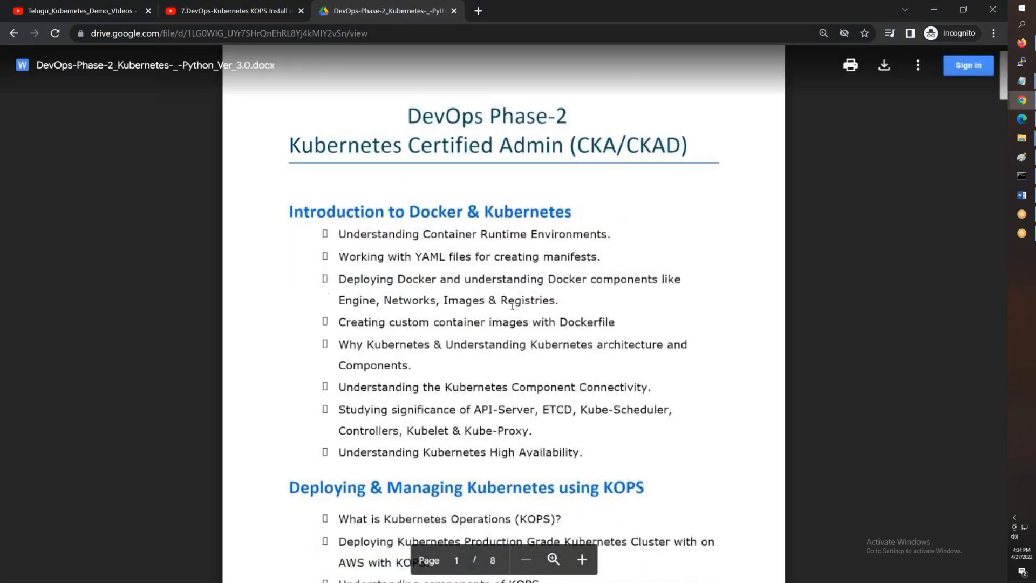
Scroll the syllabus preview through the storage, ConfigMaps and security sections
{"action": "scroll", "scroll_direction": "down", "scroll_amount": 3}
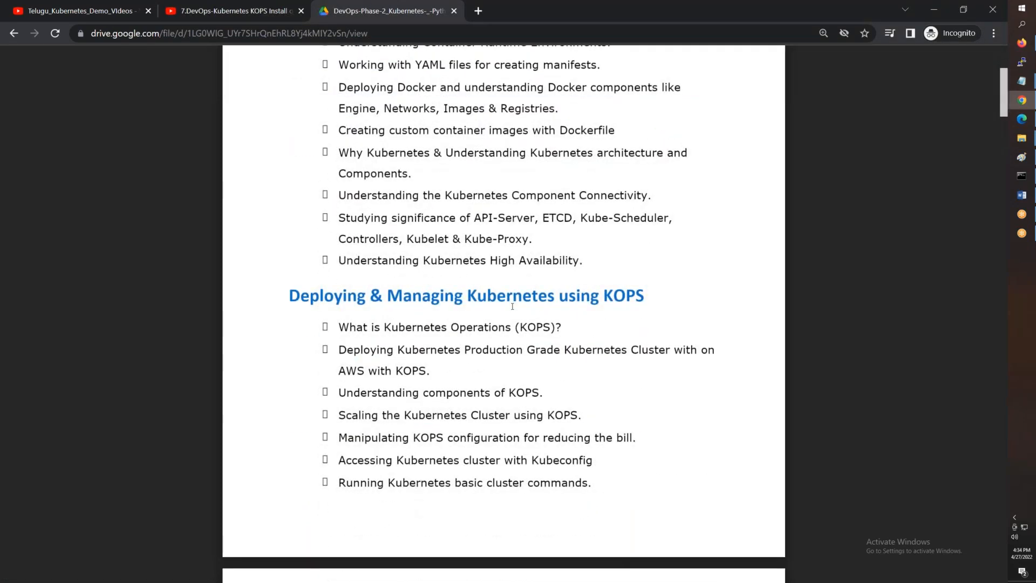
{"action": "scroll", "scroll_direction": "down", "scroll_amount": 3}
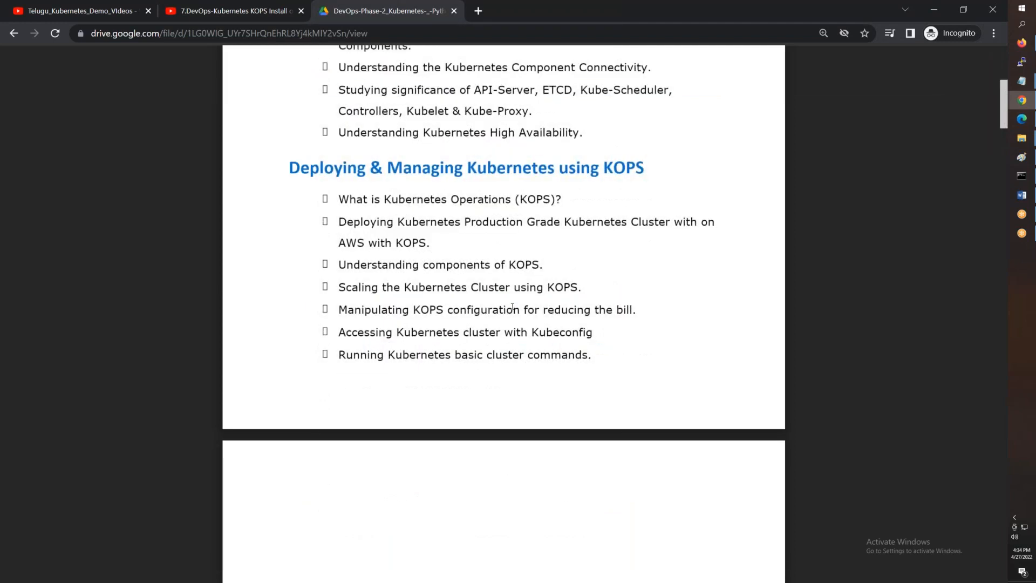
{"action": "mouse_move", "coordinate": [531, 256]}
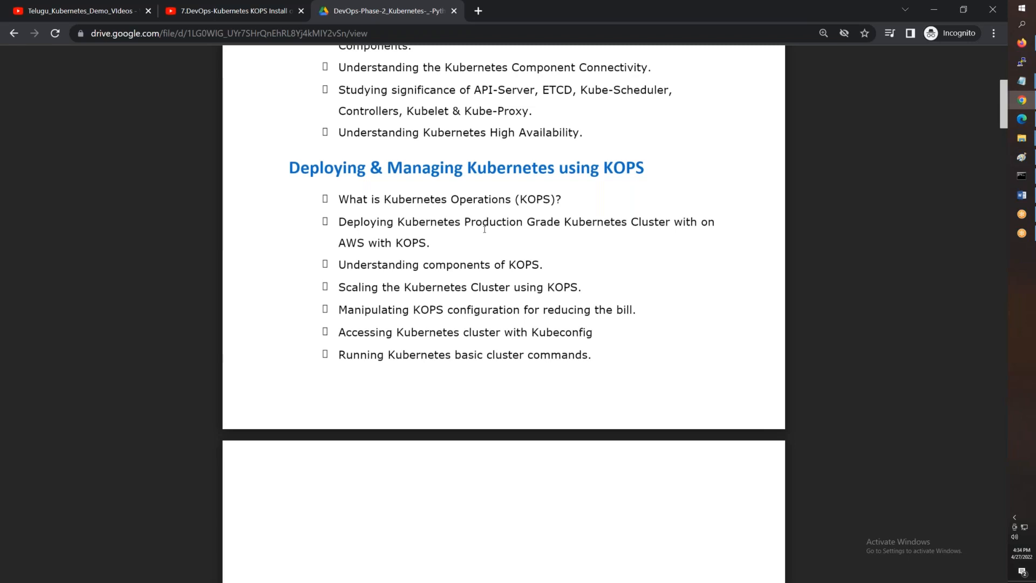
{"action": "scroll", "scroll_direction": "down", "scroll_amount": 3}
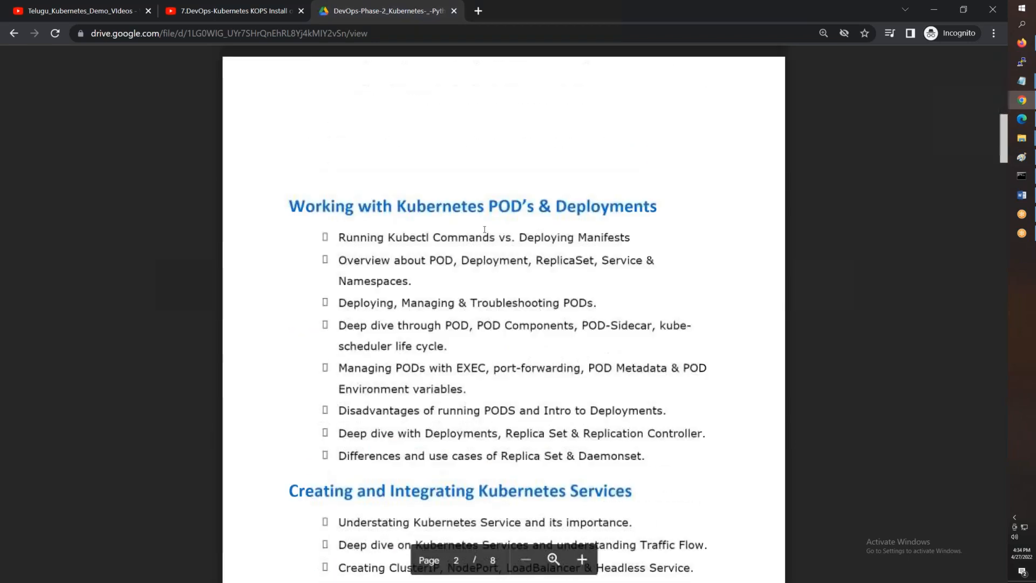
{"action": "scroll", "scroll_direction": "down", "scroll_amount": 3}
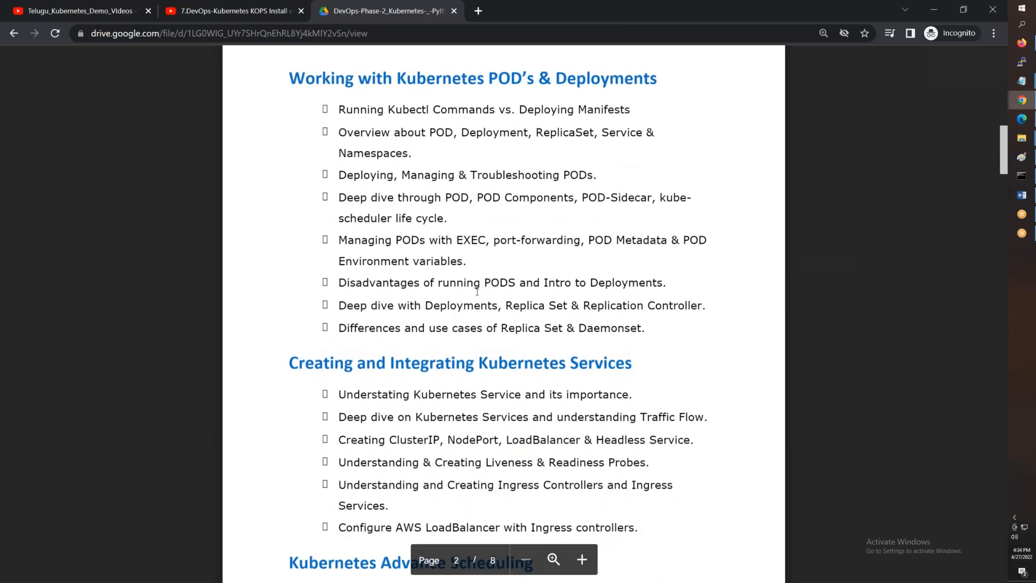
{"action": "scroll", "scroll_direction": "down", "scroll_amount": 3}
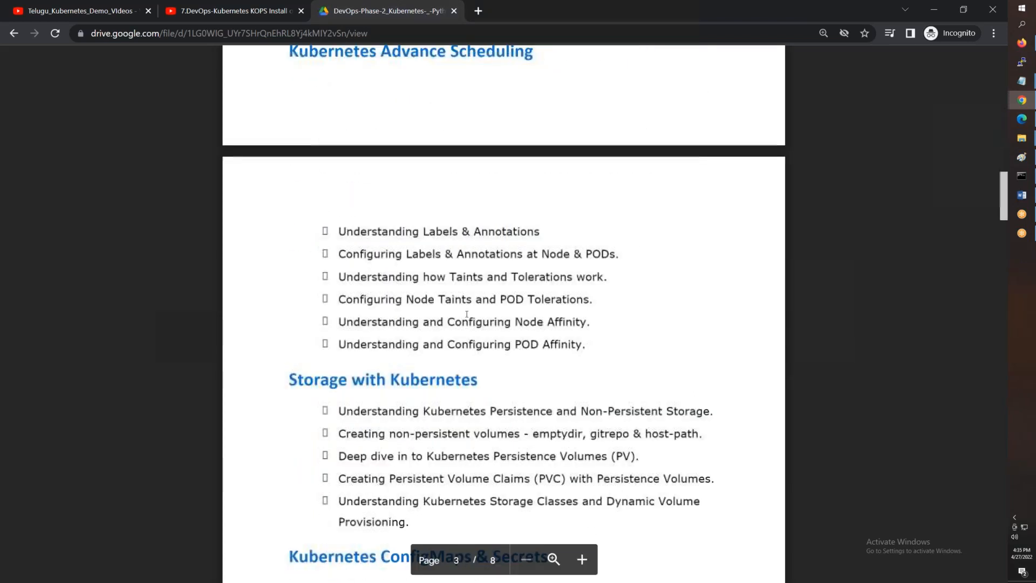
{"action": "scroll", "scroll_direction": "down", "scroll_amount": 3}
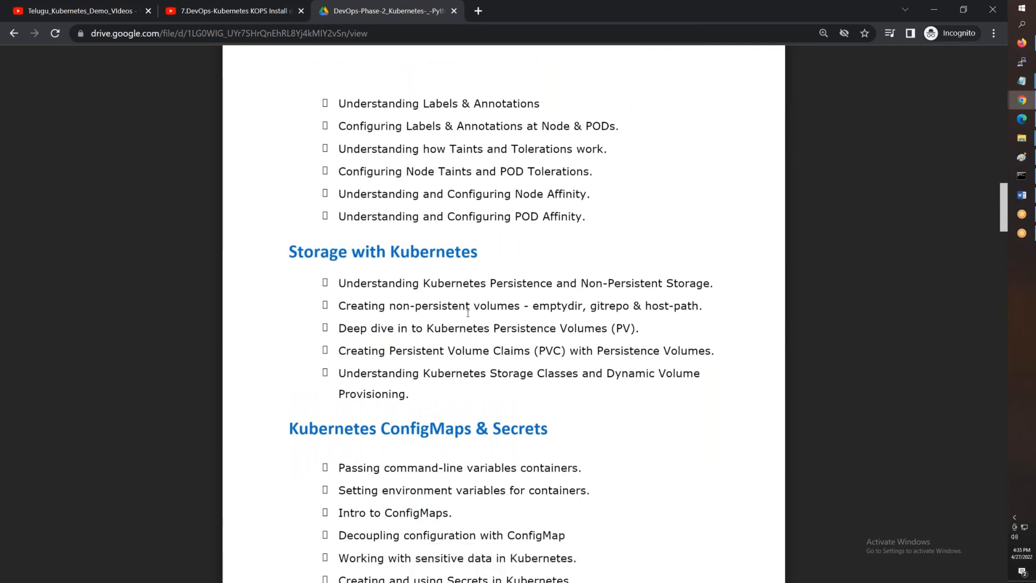
Continue past Troubleshooting to the Jobs & Cronjobs and Rancher & K3S sections
{"action": "scroll", "scroll_direction": "down", "scroll_amount": 3}
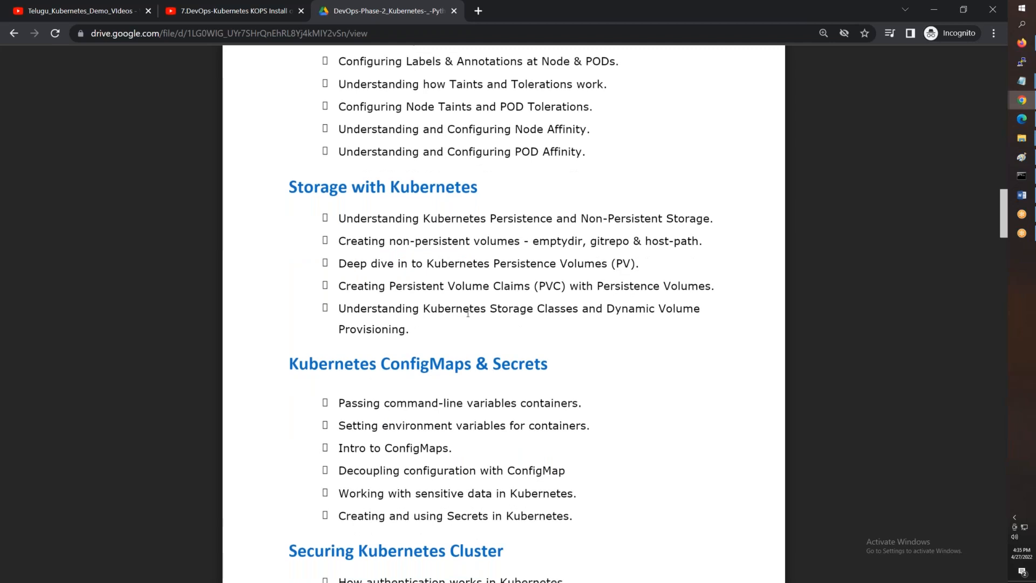
{"action": "scroll", "scroll_direction": "down", "scroll_amount": 3}
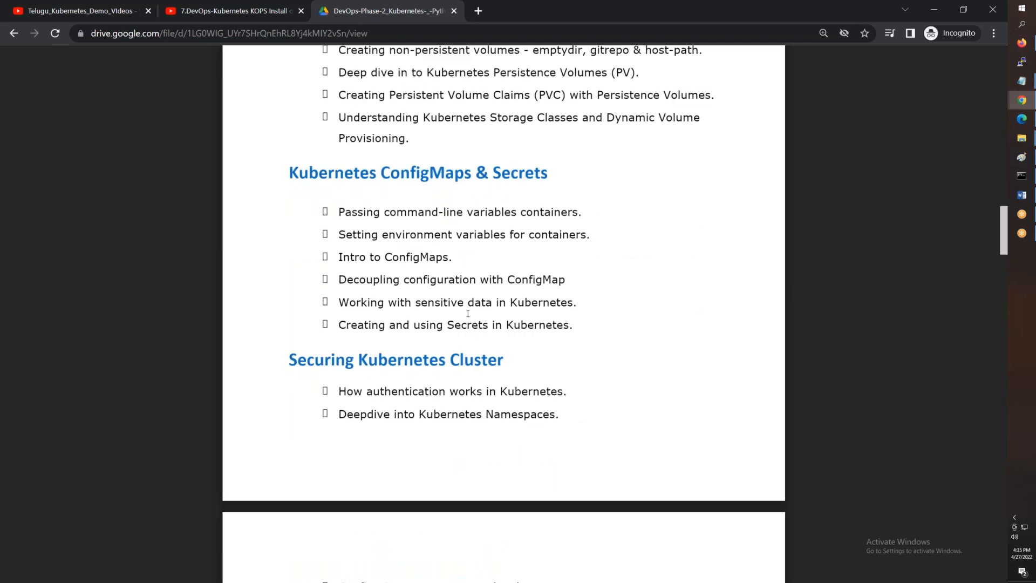
{"action": "scroll", "scroll_direction": "down", "scroll_amount": 3}
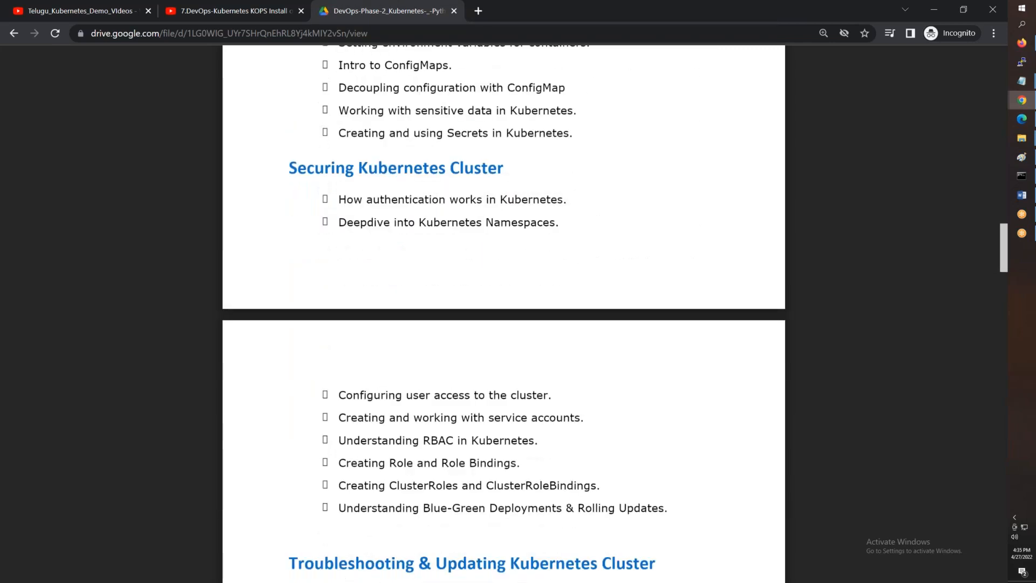
{"action": "scroll", "scroll_direction": "down", "scroll_amount": 3}
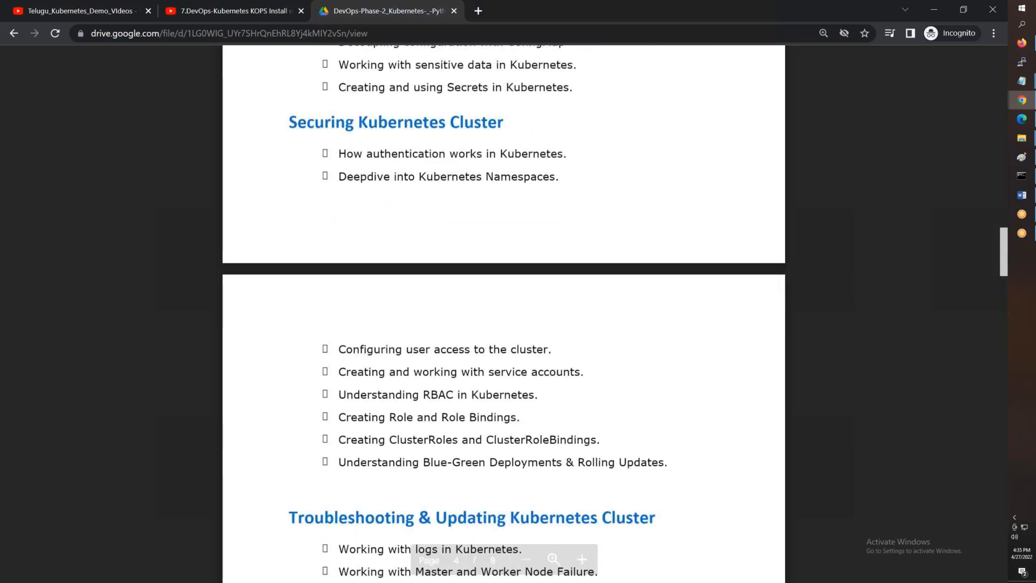
{"action": "scroll", "scroll_direction": "down", "scroll_amount": 3}
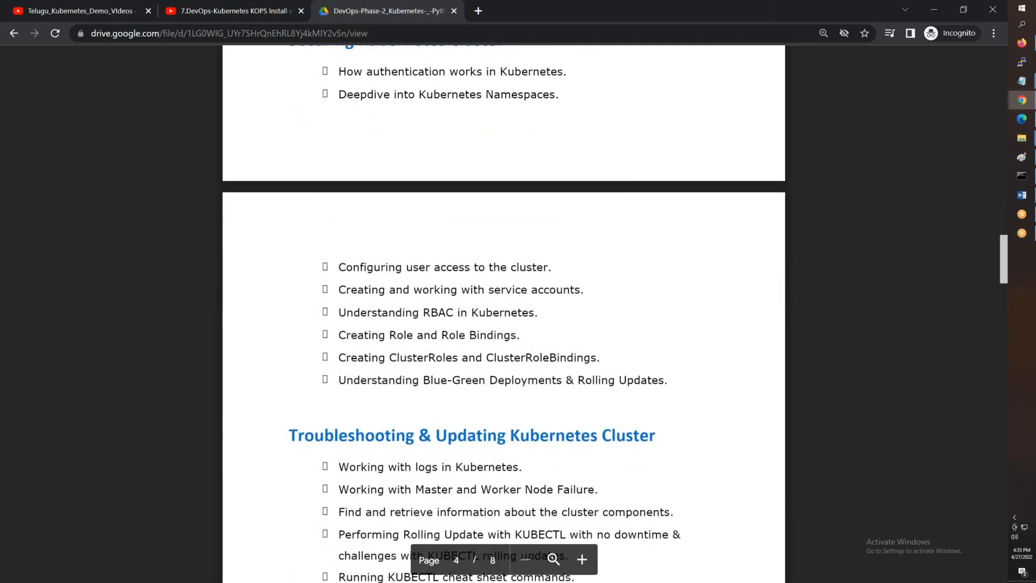
{"action": "scroll", "scroll_direction": "down", "scroll_amount": 3}
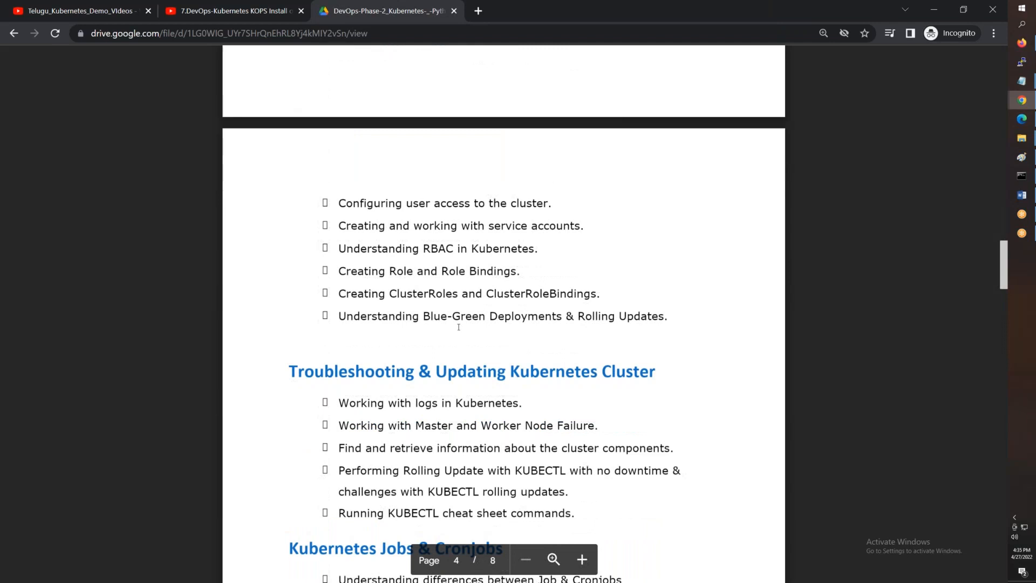
{"action": "scroll", "scroll_direction": "down", "scroll_amount": 3}
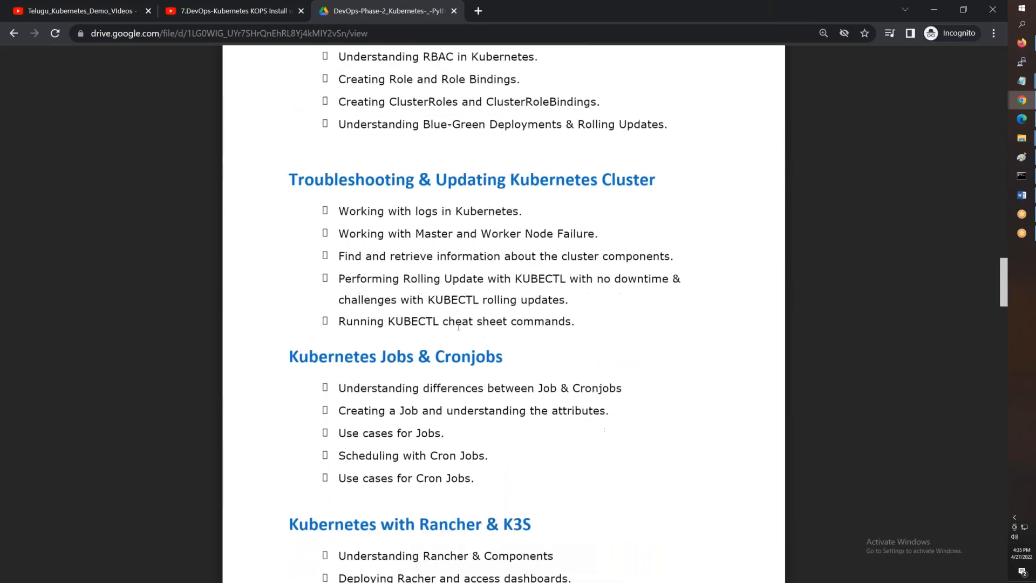
{"action": "scroll", "scroll_direction": "down", "scroll_amount": 3}
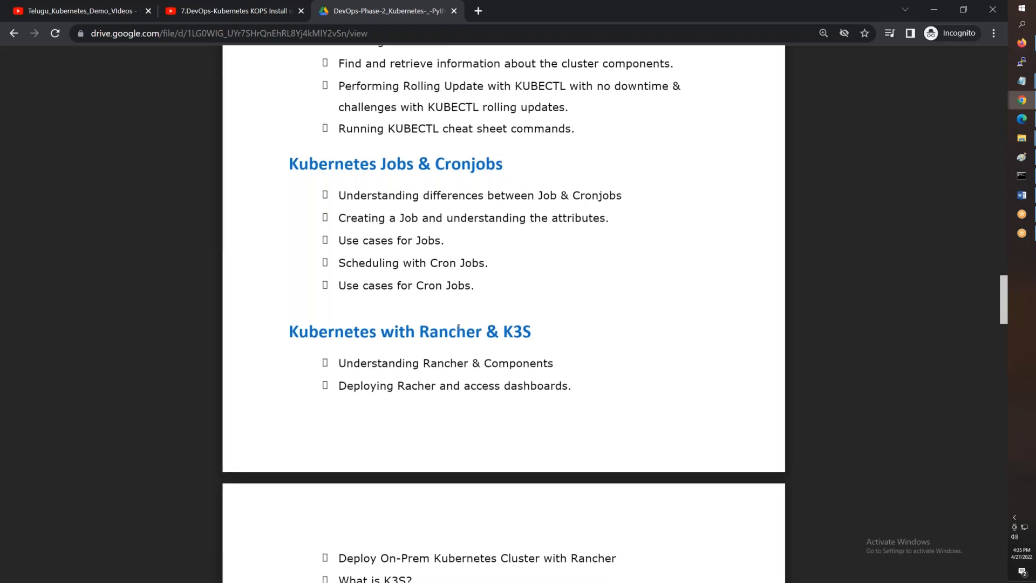
Scroll through Istio, monitoring, AKS, EKS, Helm and CI/CD to Kubernetes Certifications & Interviews
{"action": "scroll", "scroll_direction": "down", "scroll_amount": 3}
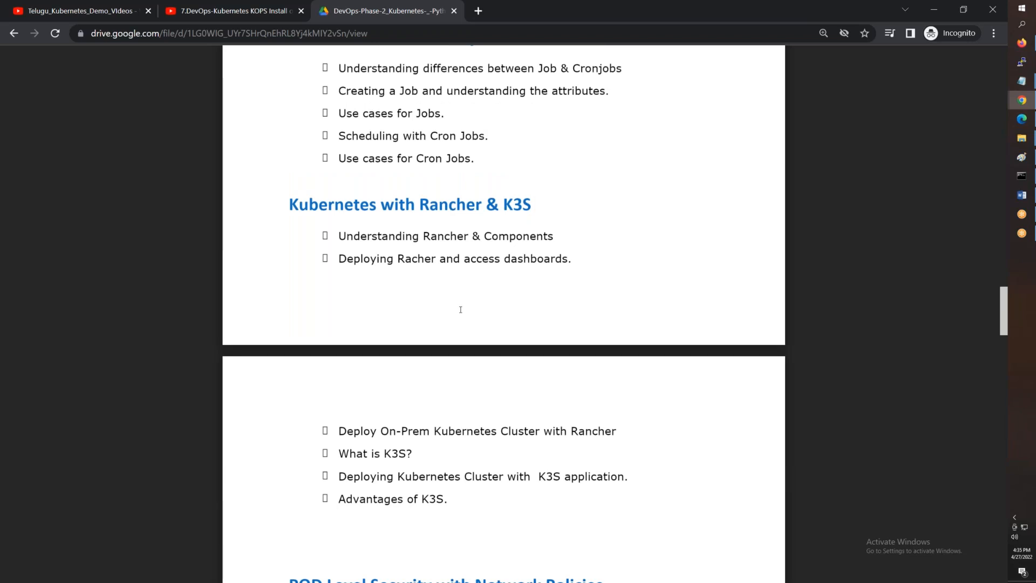
{"action": "scroll", "scroll_direction": "down", "scroll_amount": 3}
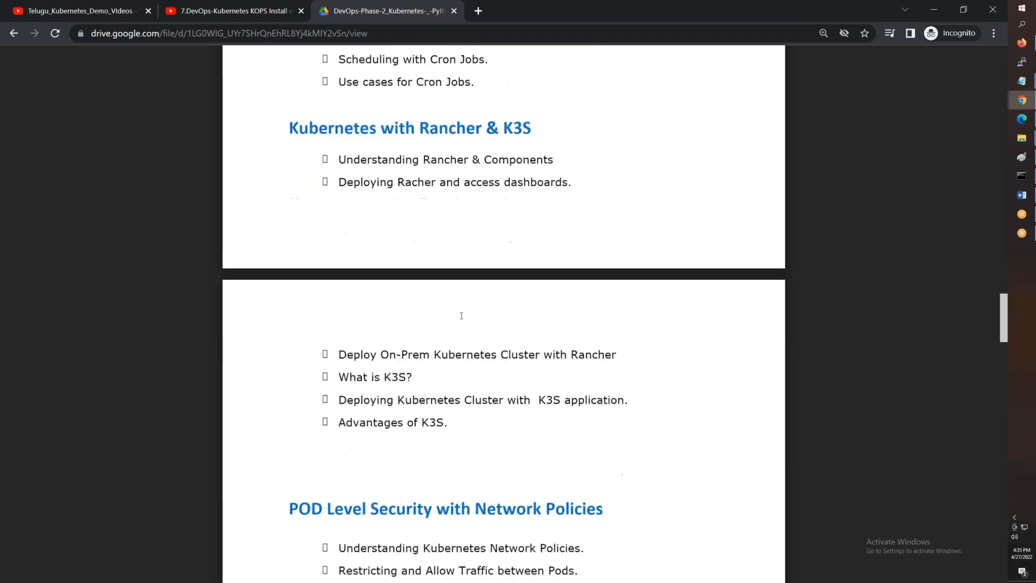
{"action": "scroll", "scroll_direction": "down", "scroll_amount": 3}
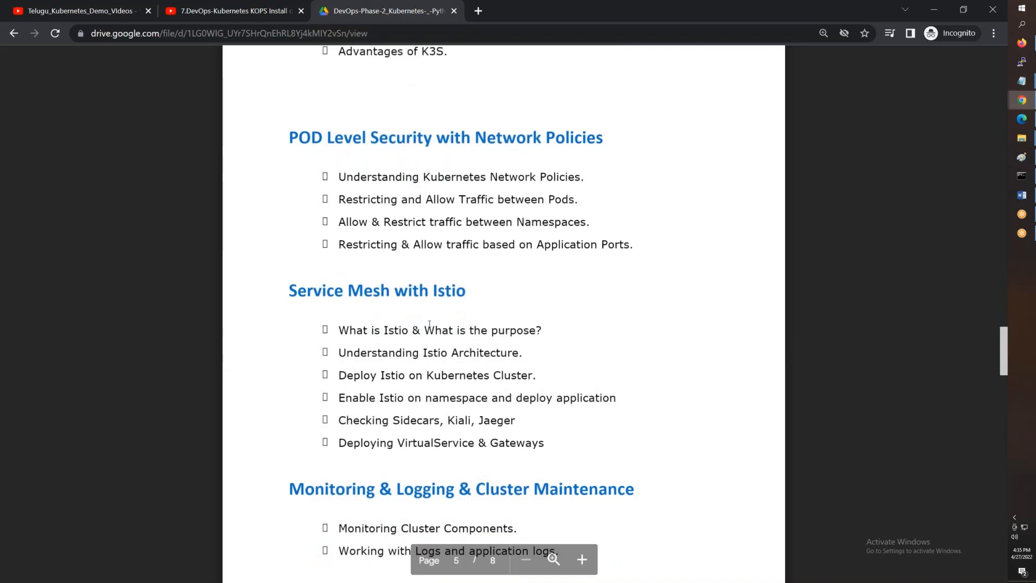
{"action": "scroll", "scroll_direction": "down", "scroll_amount": 3}
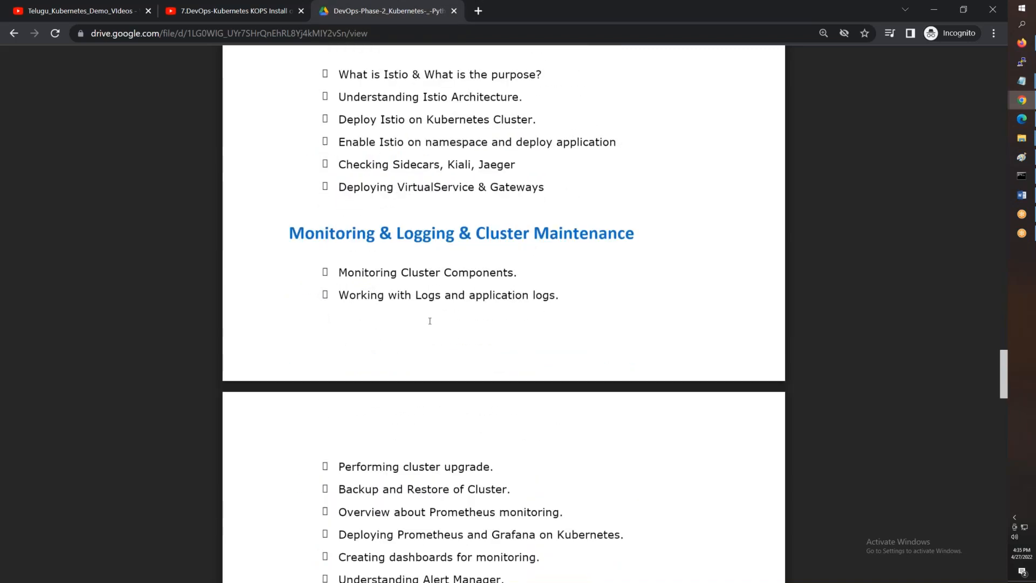
{"action": "scroll", "scroll_direction": "down", "scroll_amount": 3}
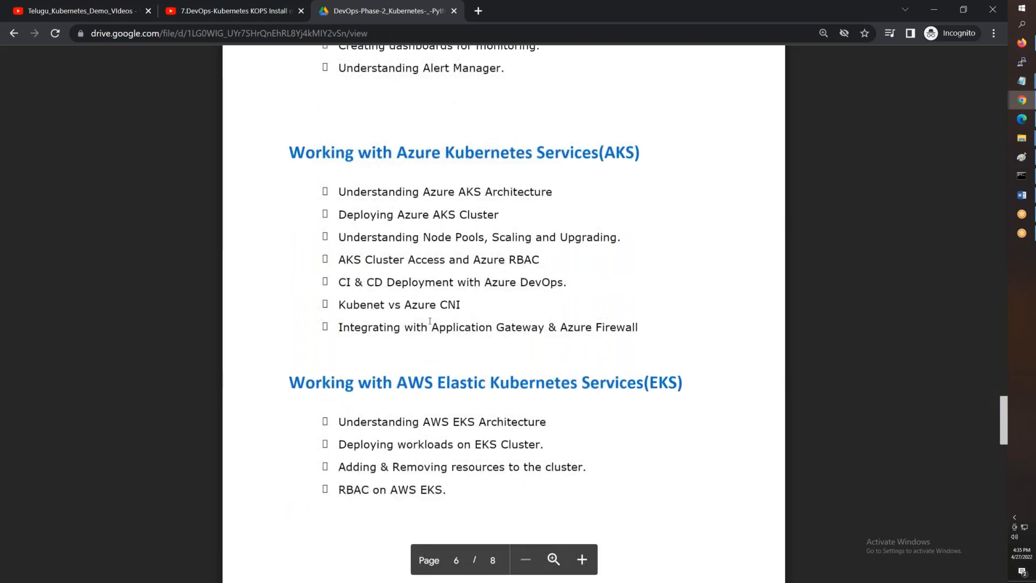
{"action": "scroll", "scroll_direction": "down", "scroll_amount": 3}
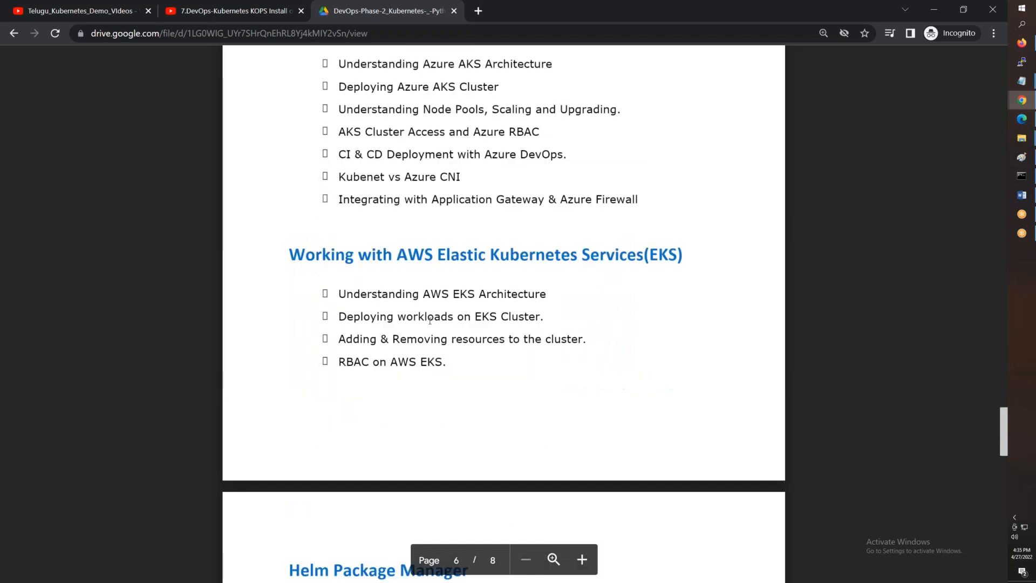
{"action": "scroll", "scroll_direction": "down", "scroll_amount": 3}
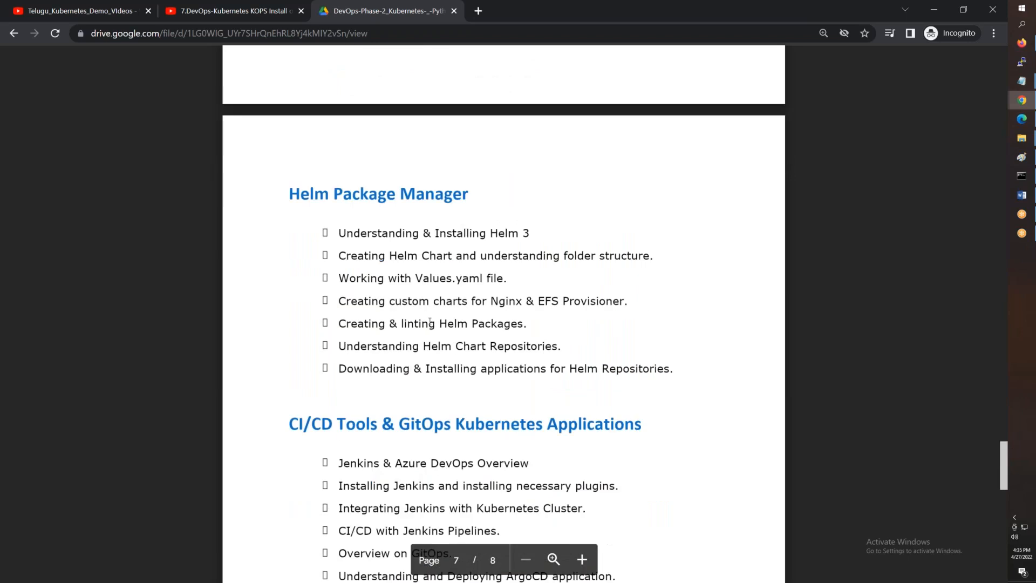
{"action": "scroll", "scroll_direction": "down", "scroll_amount": 3}
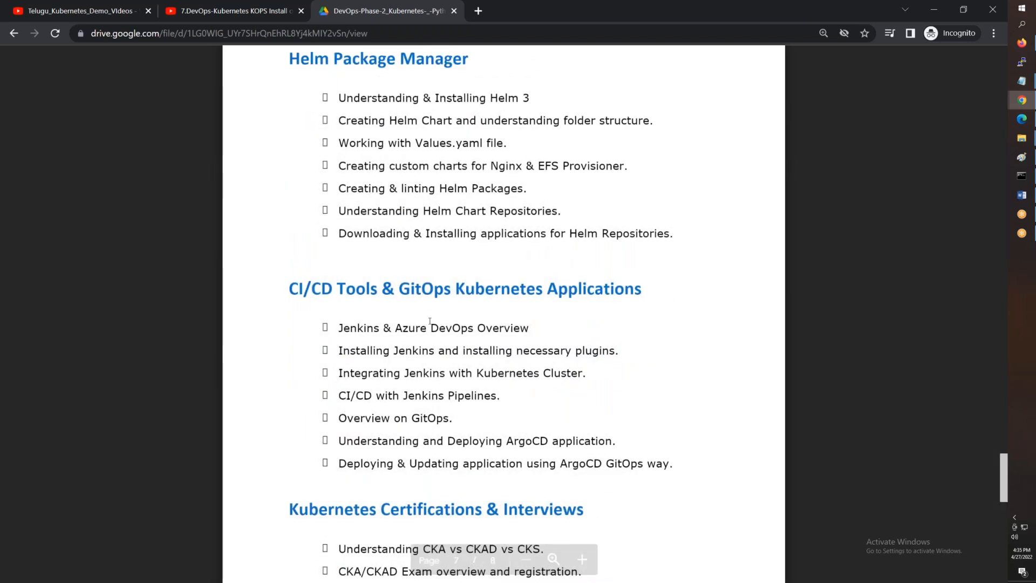
{"action": "scroll", "scroll_direction": "down", "scroll_amount": 3}
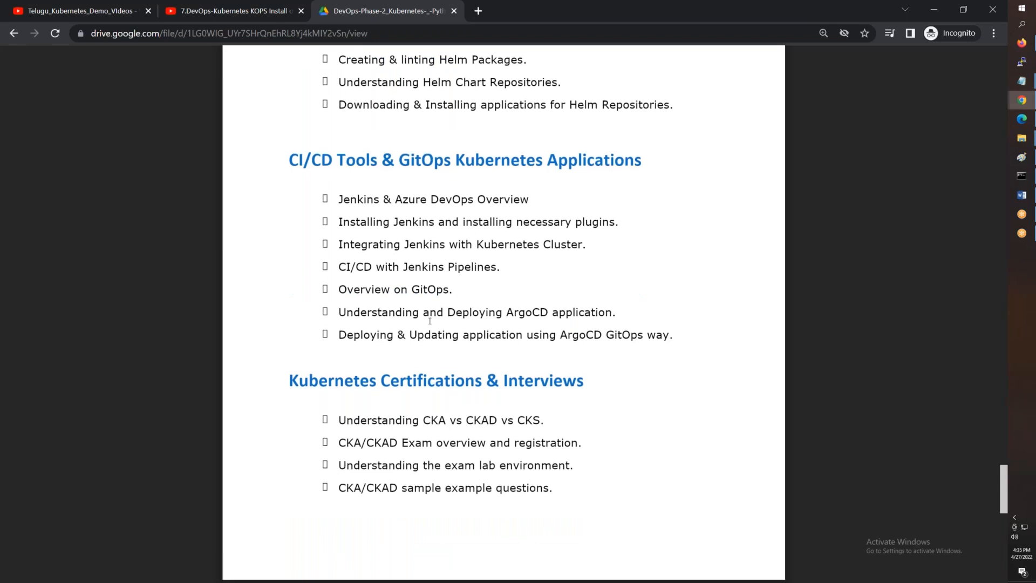
{"action": "scroll", "scroll_direction": "down", "scroll_amount": 3}
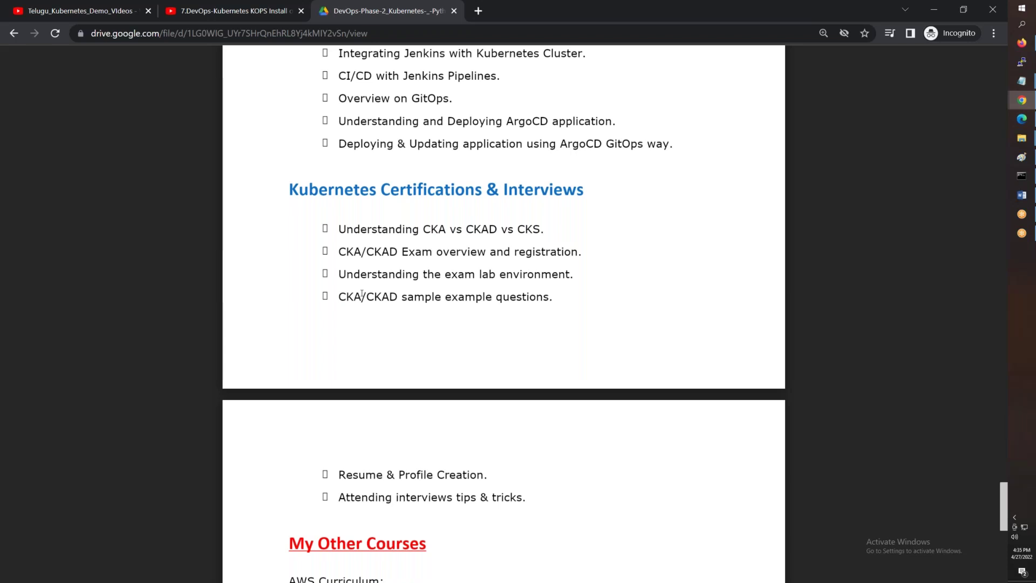
{"action": "scroll", "scroll_direction": "up", "scroll_amount": 3}
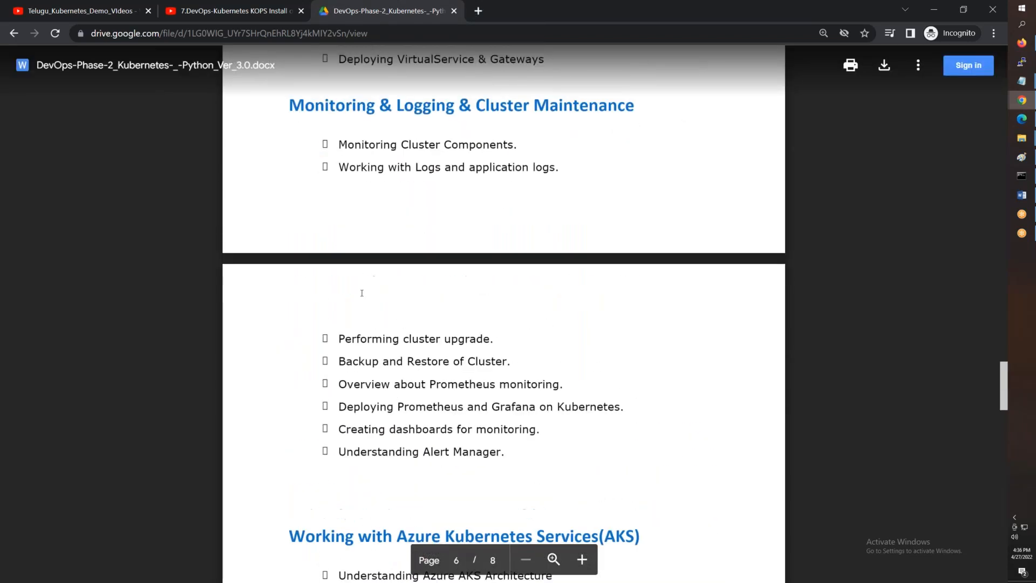
Scroll back up the preview to the Securing Kubernetes Cluster section on page 3
{"action": "scroll", "scroll_direction": "up", "scroll_amount": 3}
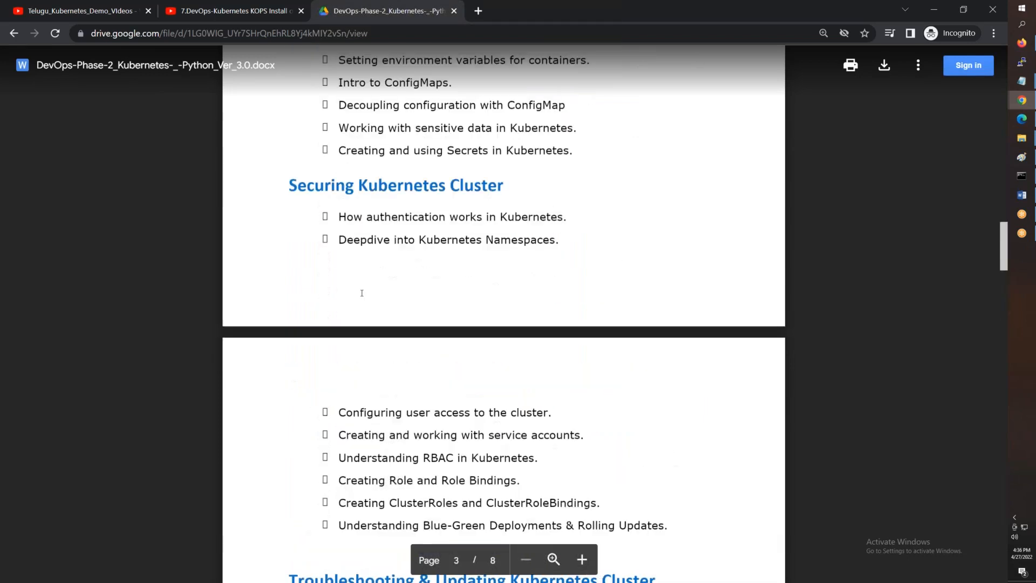
{"action": "scroll", "scroll_direction": "up", "scroll_amount": 3}
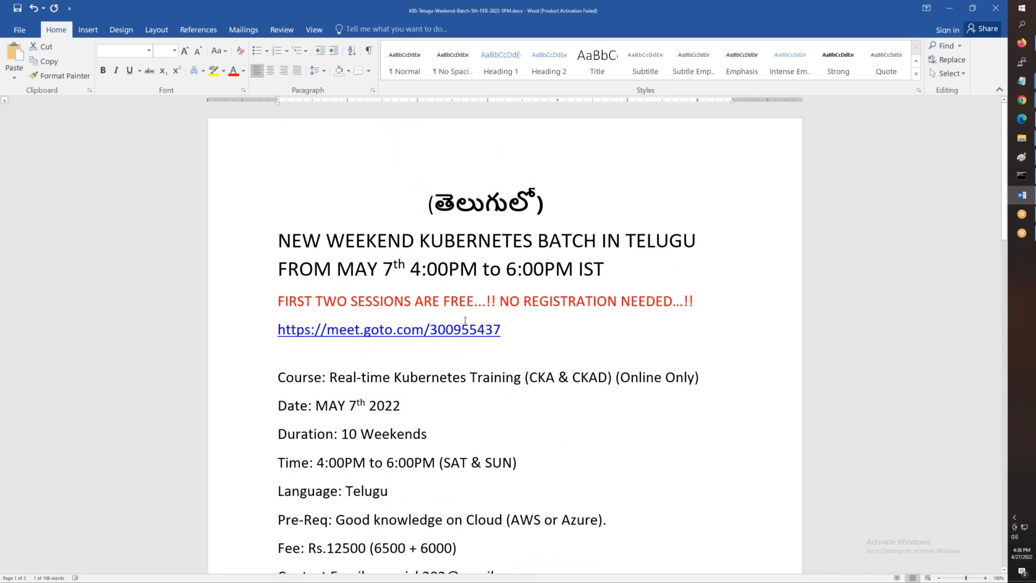
{"action": "mouse_move", "coordinate": [526, 338]}
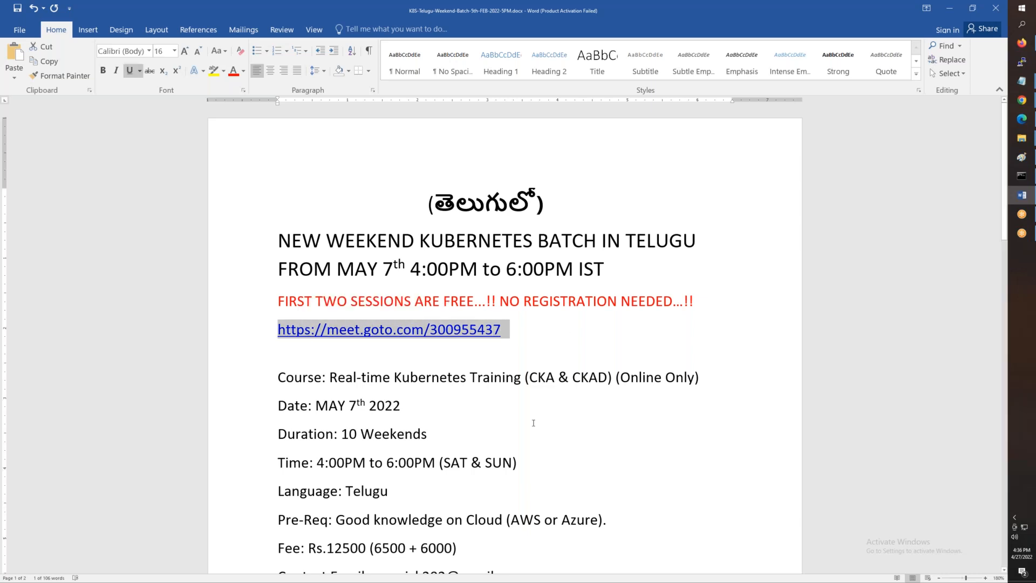
{"action": "left_click", "coordinate": [399, 405]}
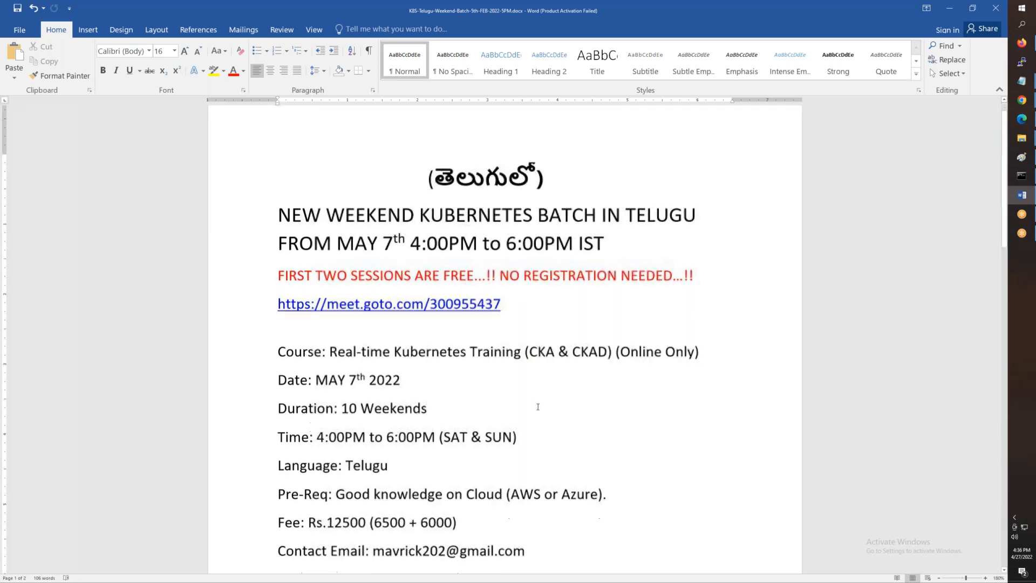
{"action": "scroll", "scroll_direction": "down", "scroll_amount": 3}
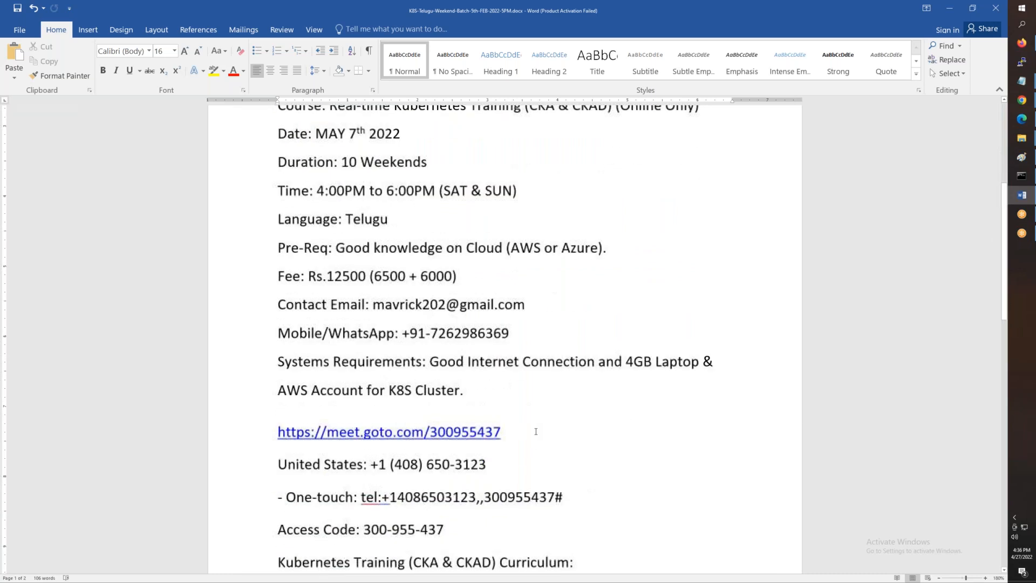
{"action": "scroll", "scroll_direction": "up", "scroll_amount": 3}
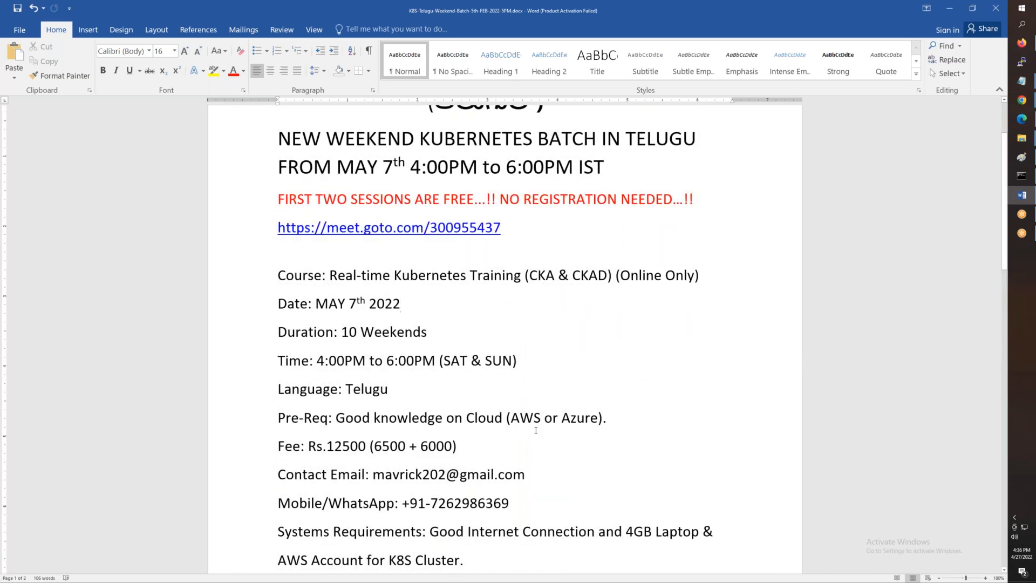
{"action": "mouse_move", "coordinate": [836, 152]}
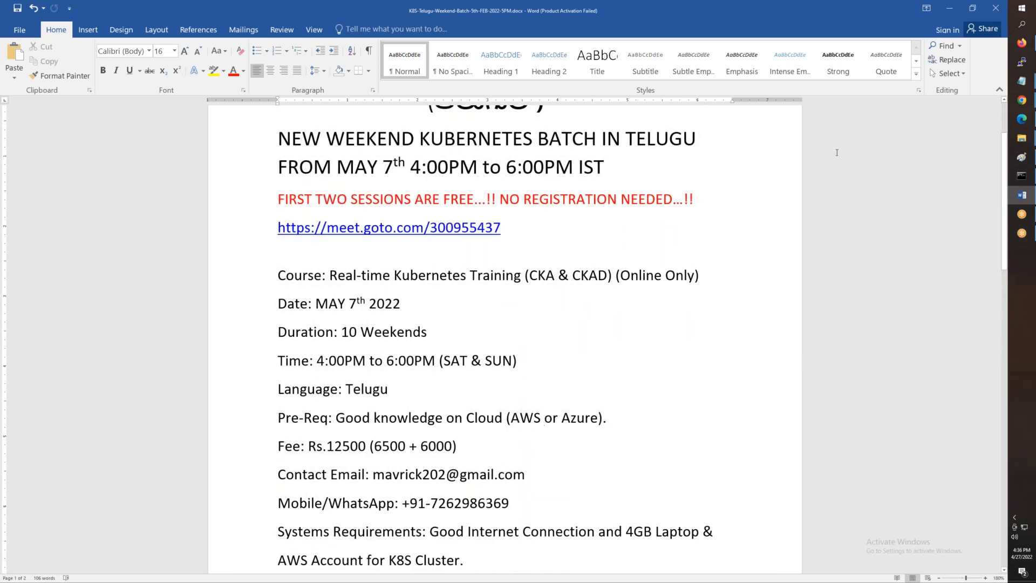
{"action": "left_click", "coordinate": [400, 303]}
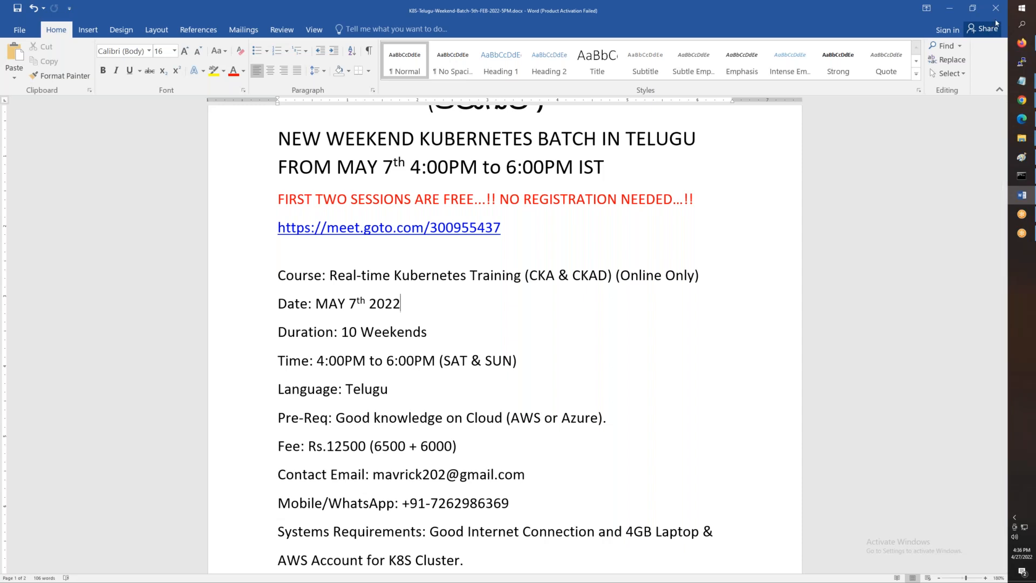